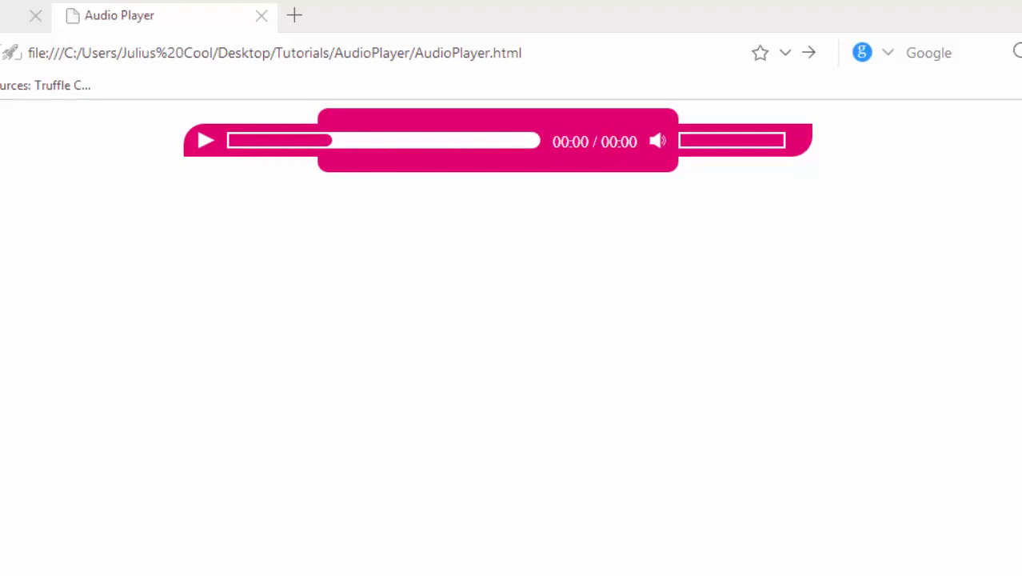
pyautogui.moveTo(549, 339)
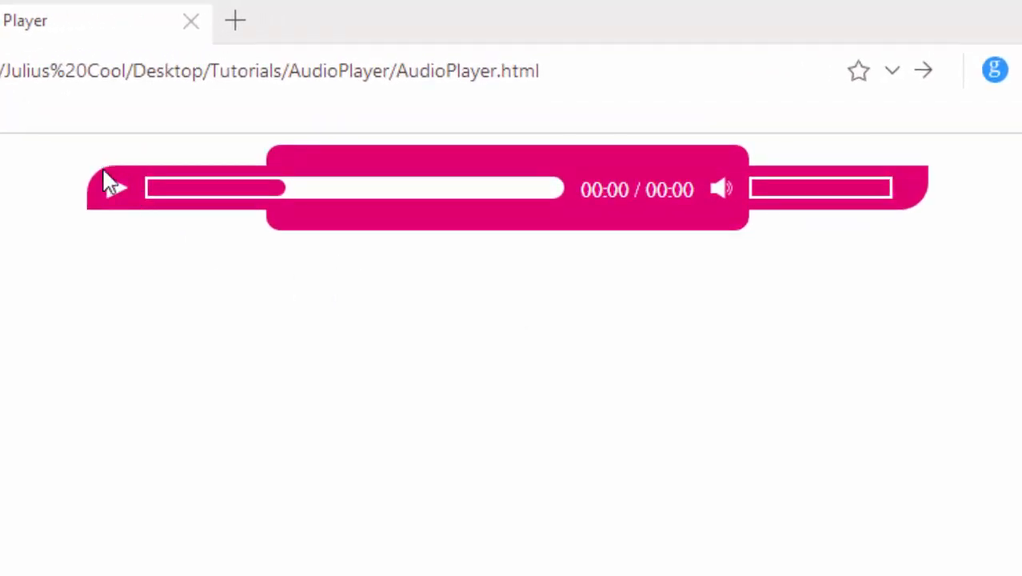
pyautogui.moveTo(118, 195)
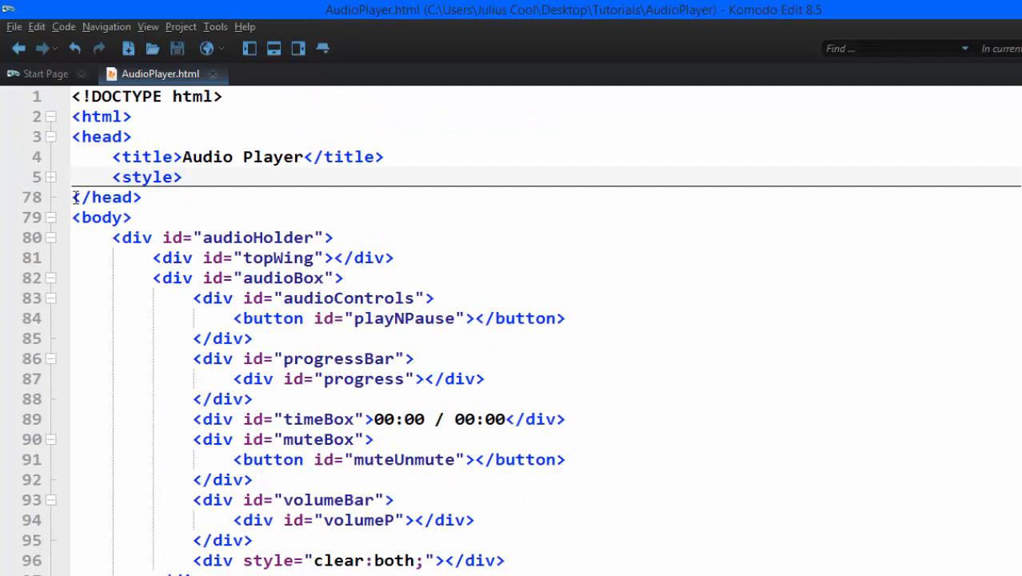
# Insert an empty <script> block in the head right after the style section
pyautogui.write('<script')
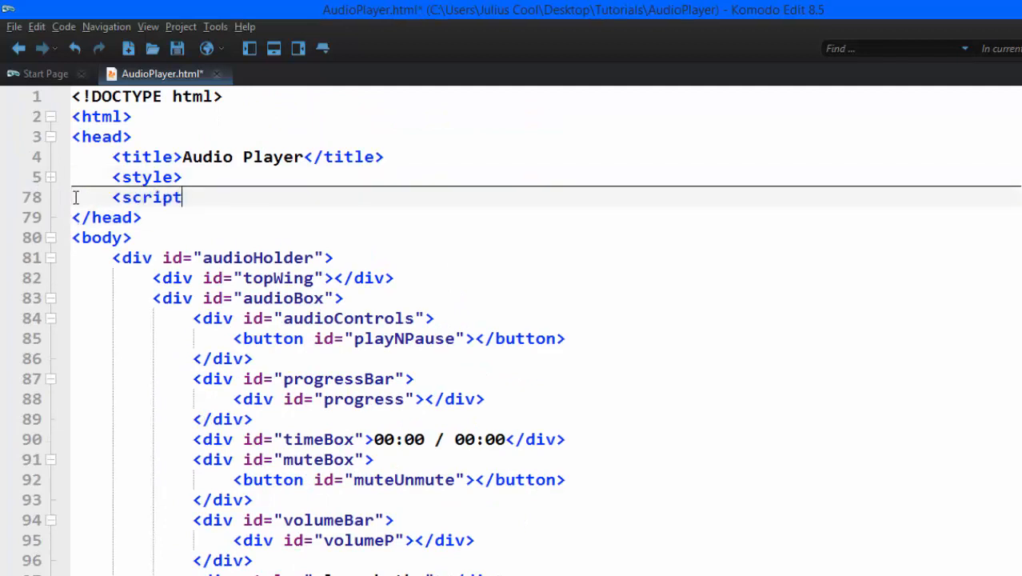
pyautogui.write('>')
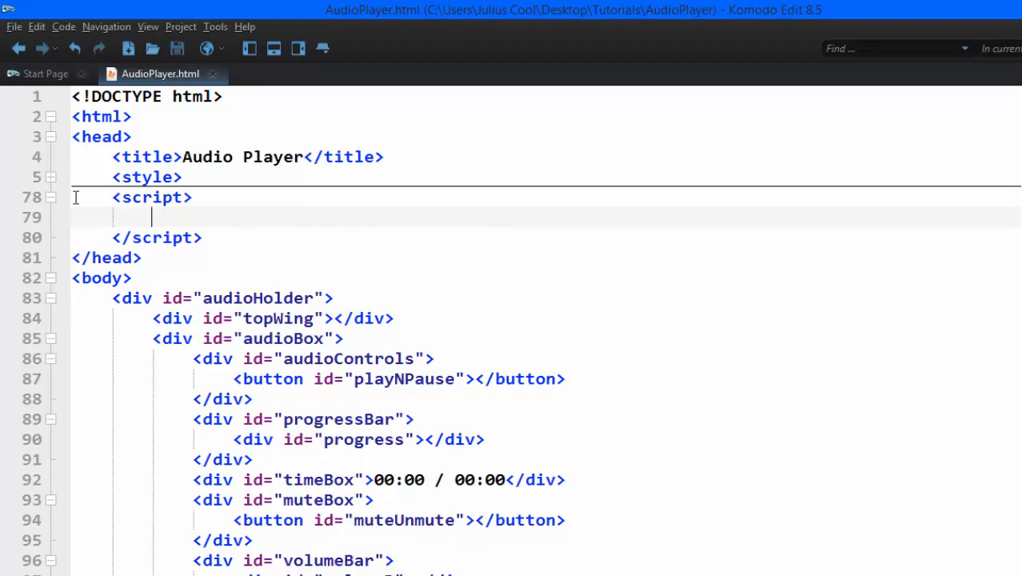
pyautogui.scroll(-3)
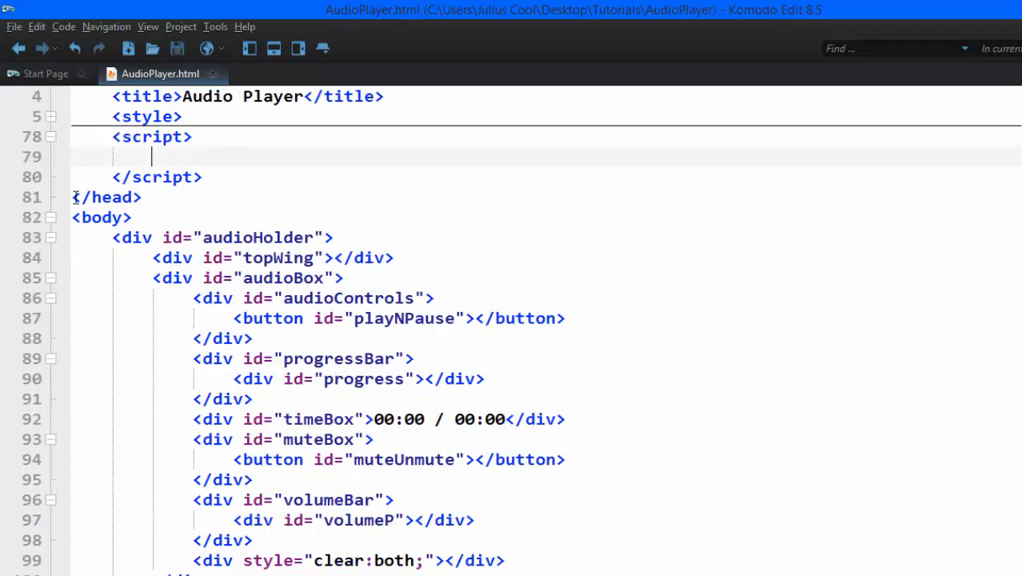
pyautogui.scroll(3)
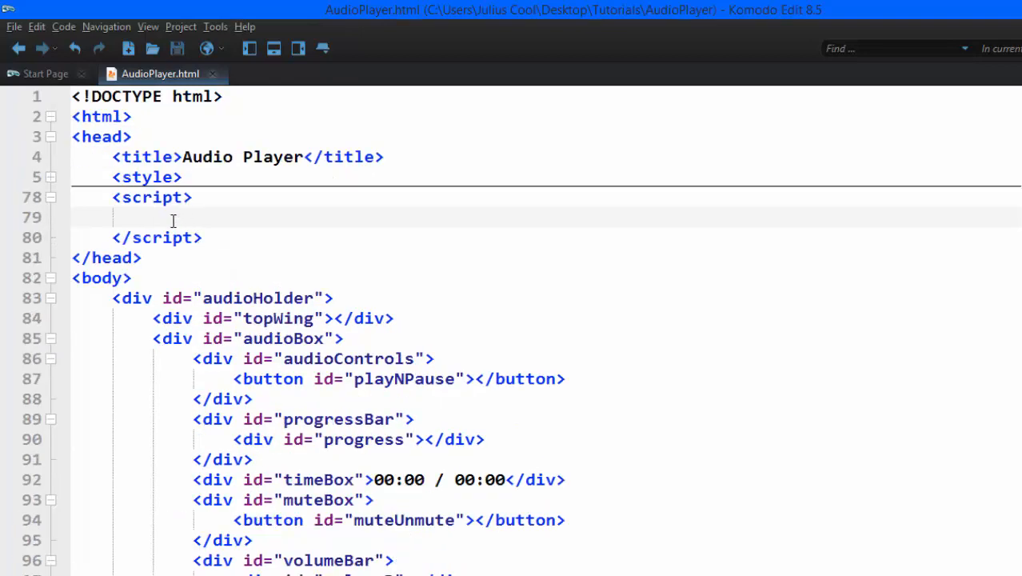
pyautogui.scroll(-3)
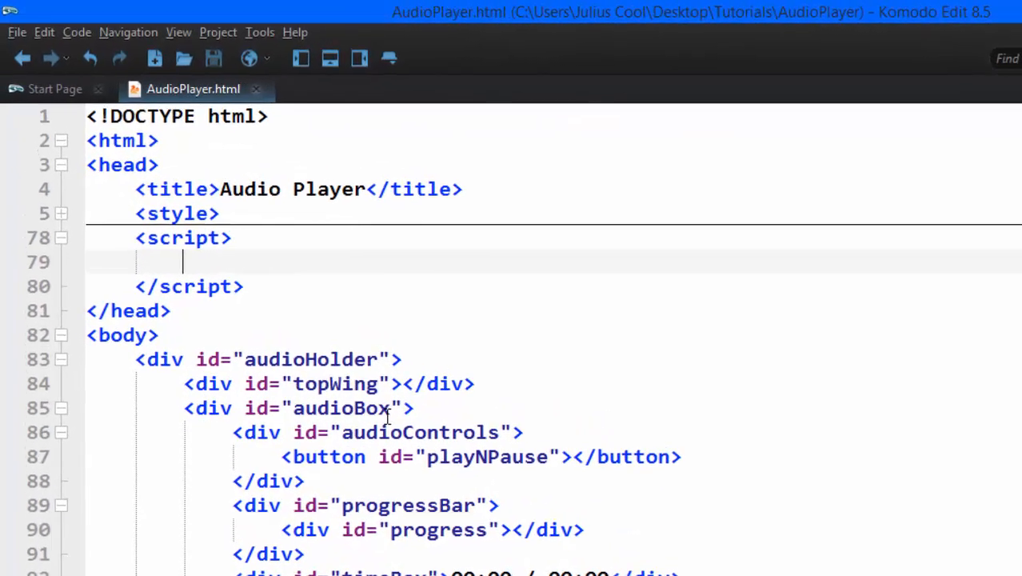
# Declare var audio = new Audio(); and set audio.src to "audio/Big_Wheel.mp3"
pyautogui.write('var audio = new Audio();')
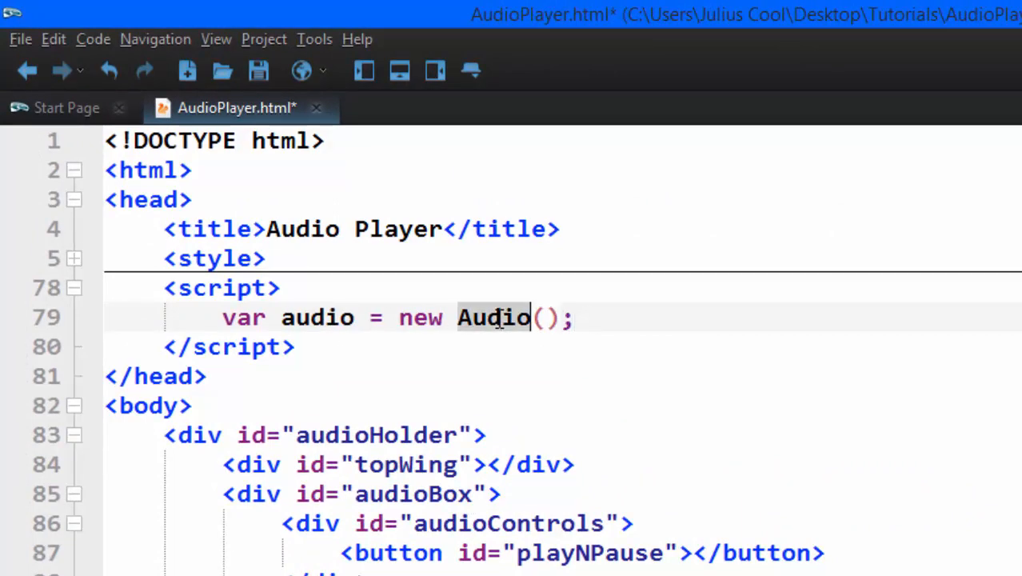
pyautogui.moveTo(530, 317)
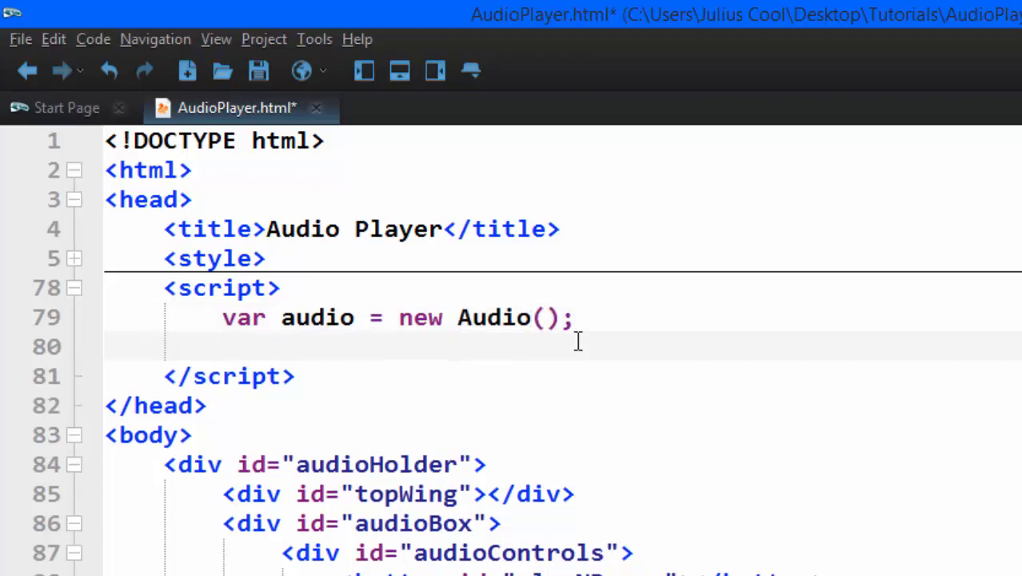
pyautogui.write('audio.src = "audio/Big_Wheel.mp3";')
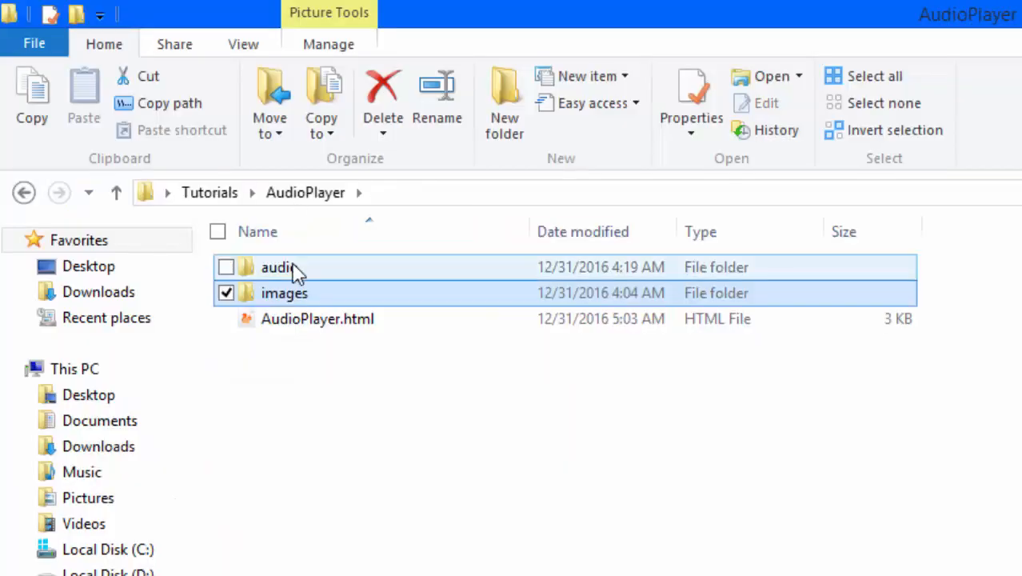
pyautogui.doubleClick(277, 267)
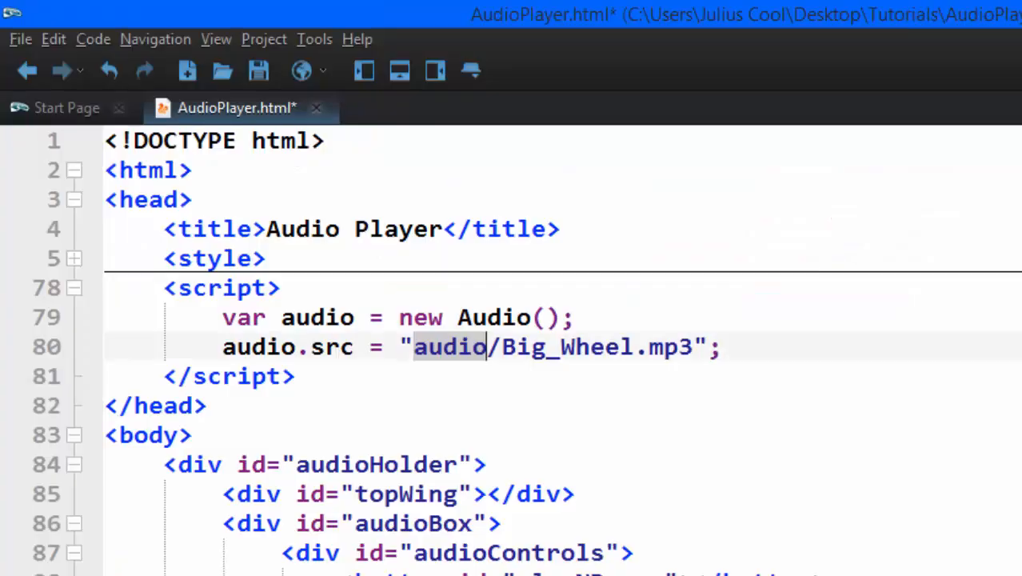
pyautogui.click(736, 346)
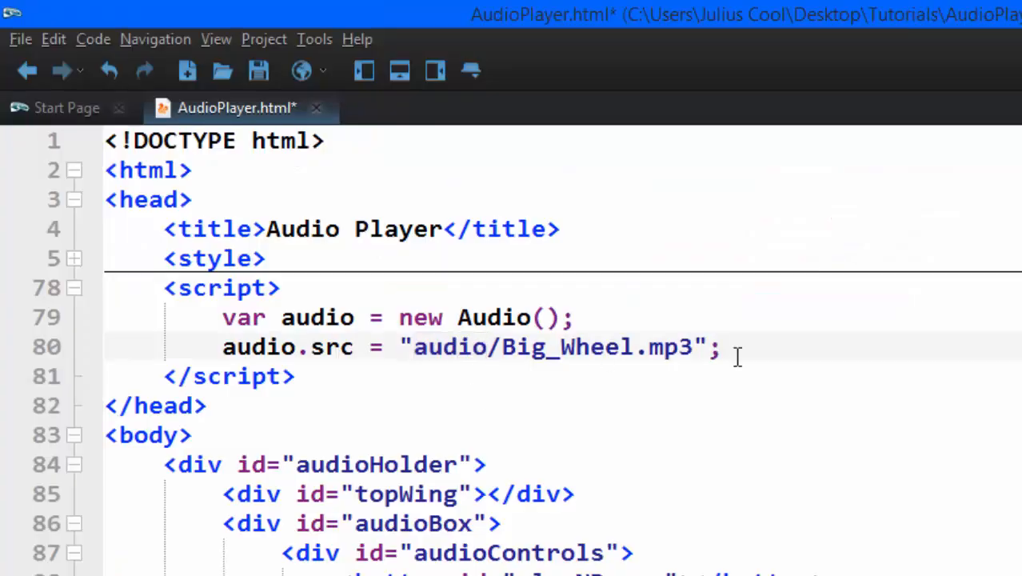
# Declare playImage as a new Image with src "images/play.png" on a fresh line
pyautogui.press('enter')
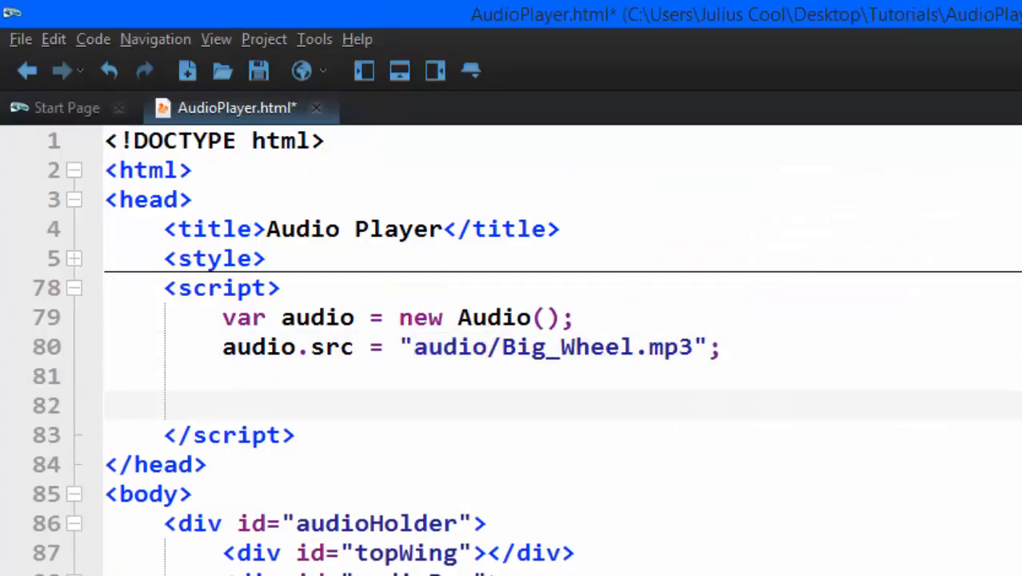
pyautogui.click(223, 407)
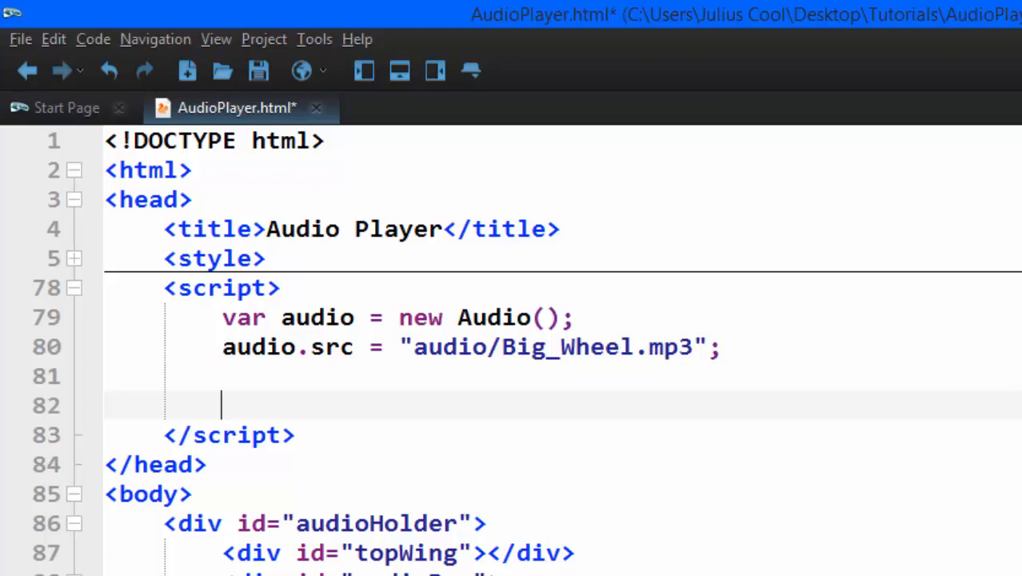
pyautogui.write('var playImage = new Image();')
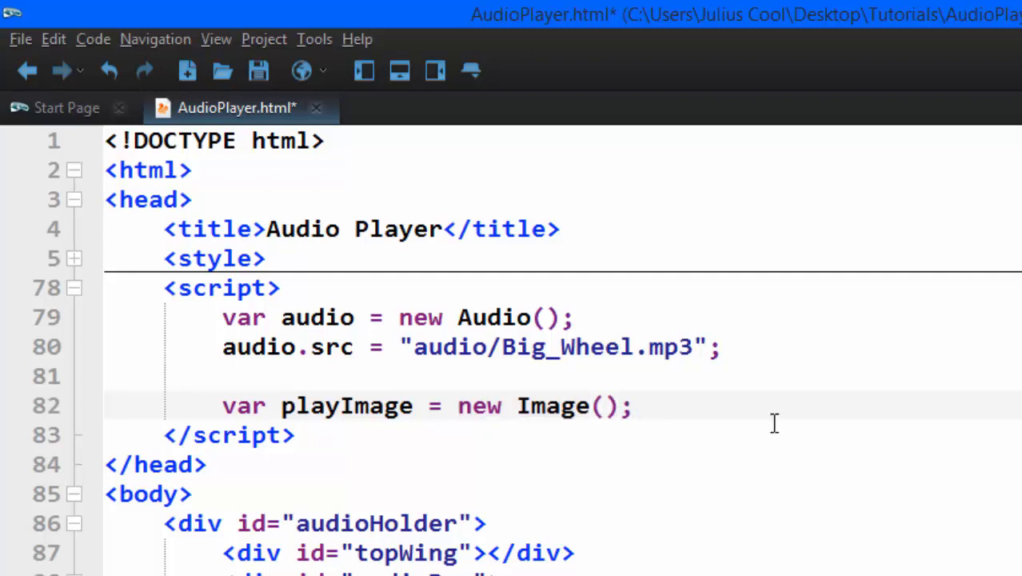
pyautogui.write('playImage.src = "images/play.png";')
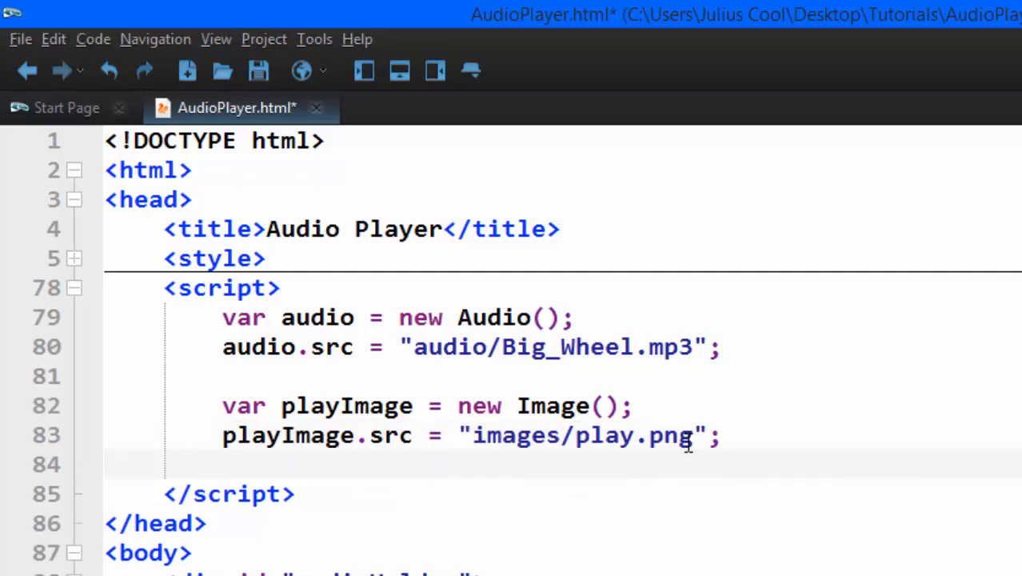
# Add pauseImage, muteImage and unmuteImage objects pointing at pause.png, mute.png and unmute.png
pyautogui.click(224, 466)
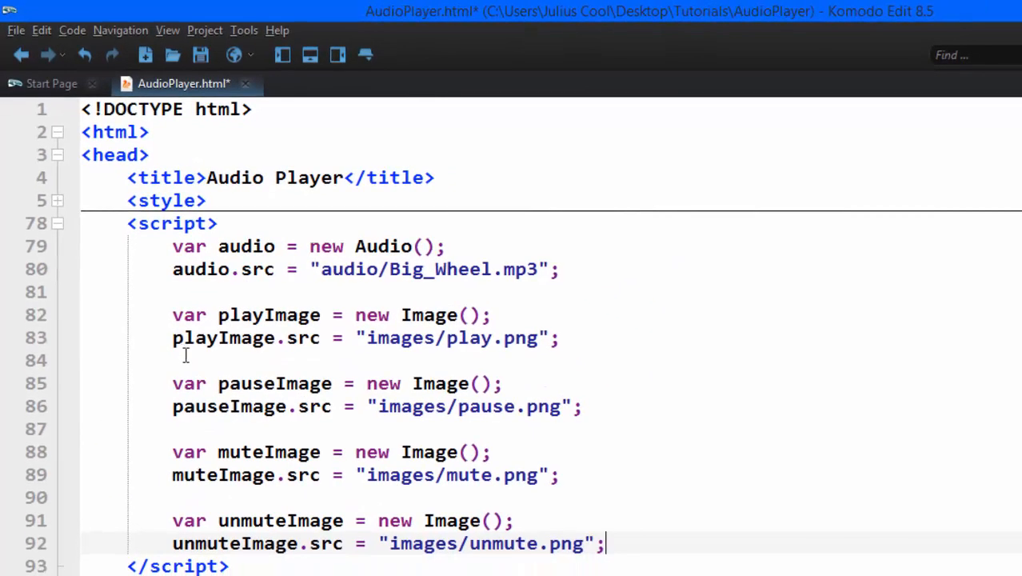
pyautogui.doubleClick(275, 383)
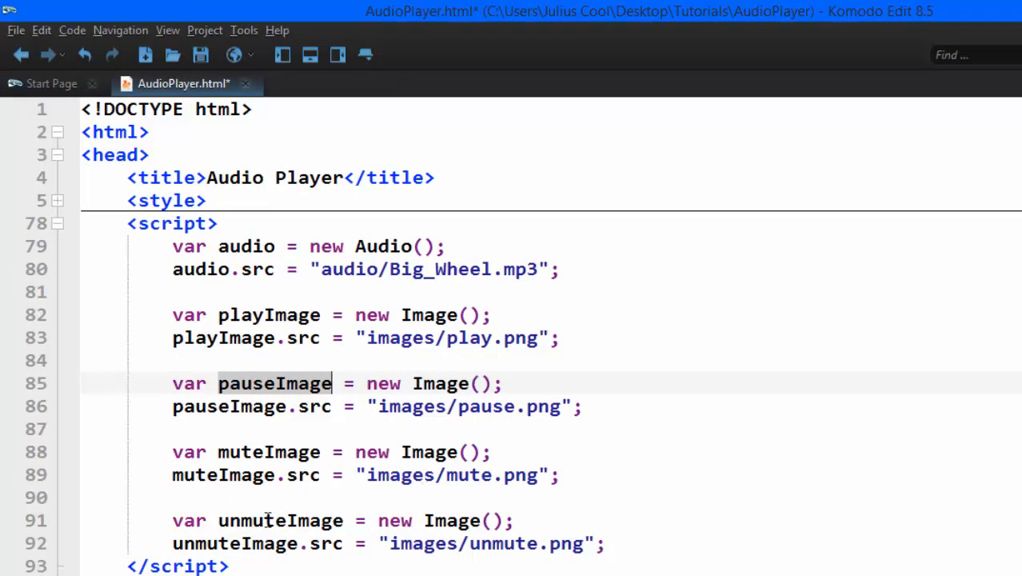
pyautogui.click(485, 384)
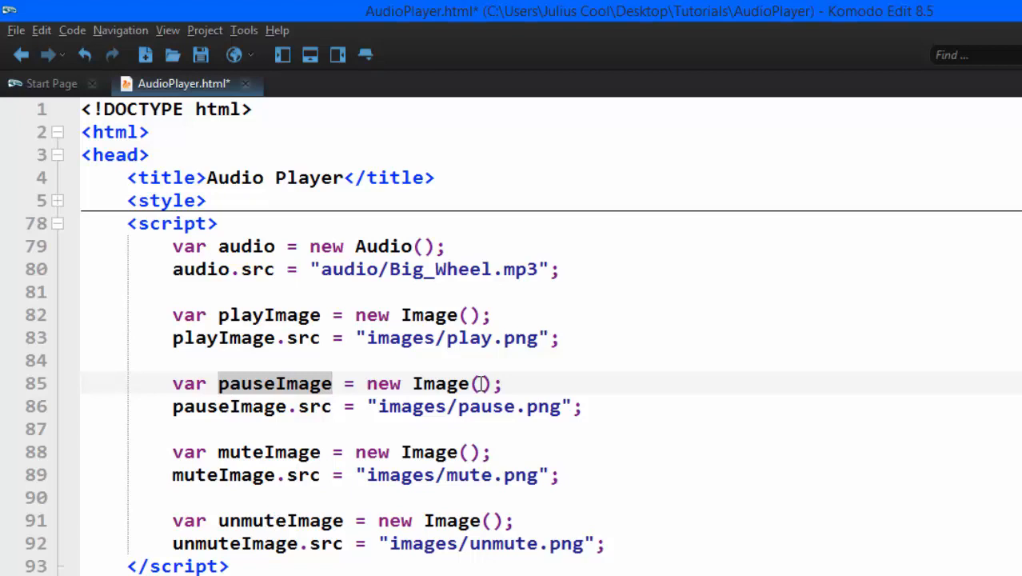
pyautogui.click(515, 406)
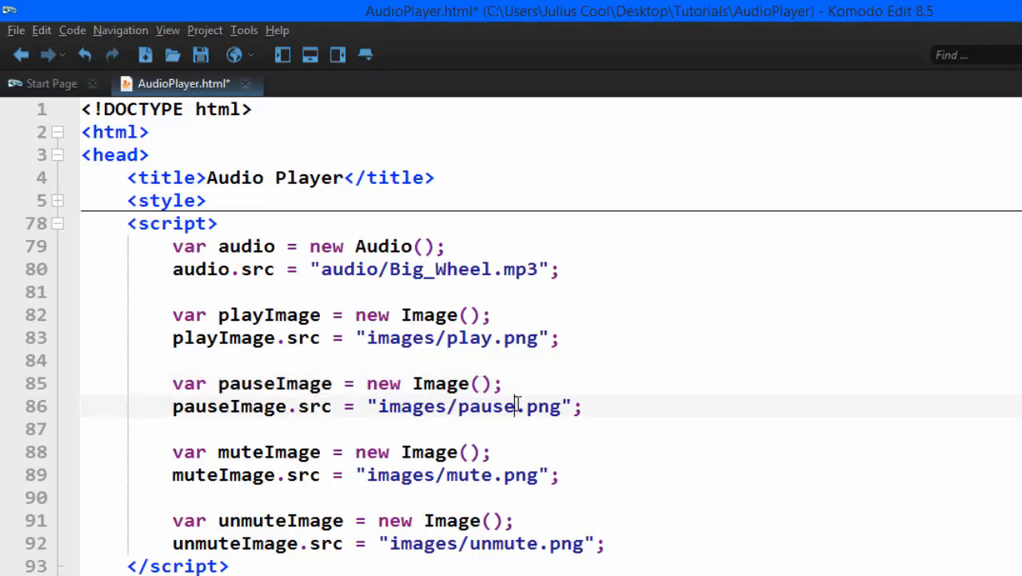
pyautogui.moveTo(623, 483)
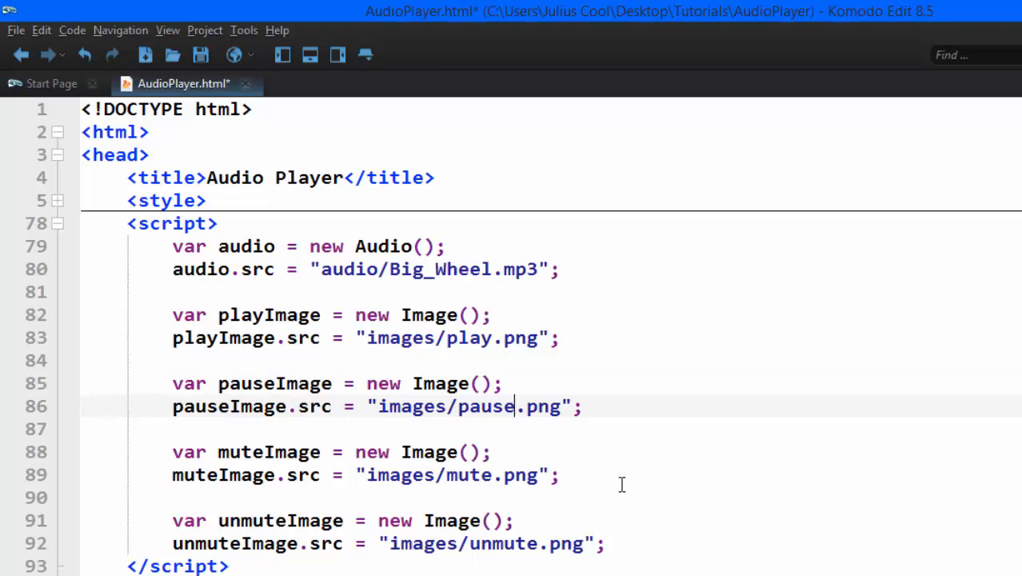
pyautogui.moveTo(621, 512)
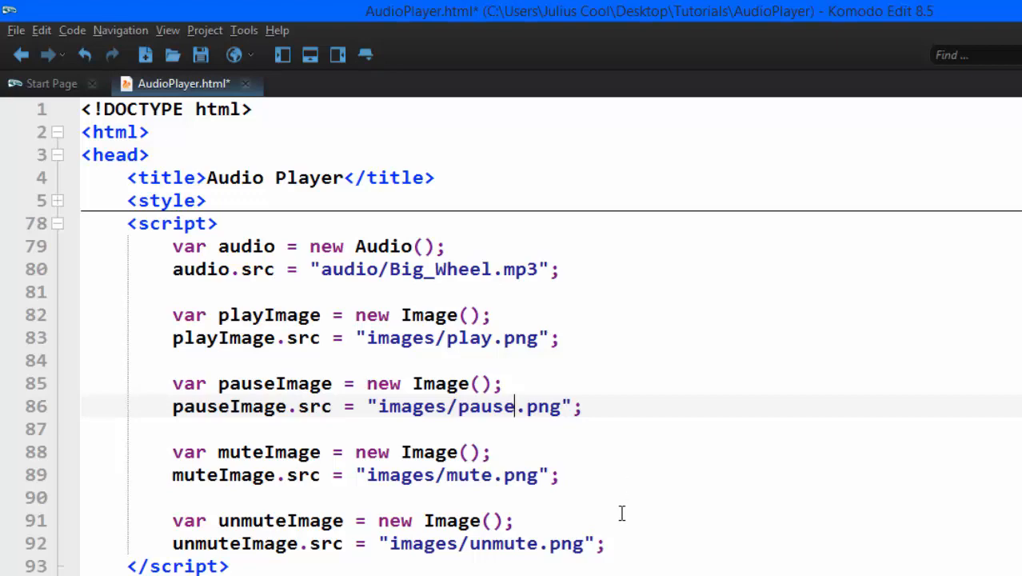
# Write window.addEventListener("load", function(){ audio.play(); }, false); in the script
pyautogui.write('window.addEventListener("load",')
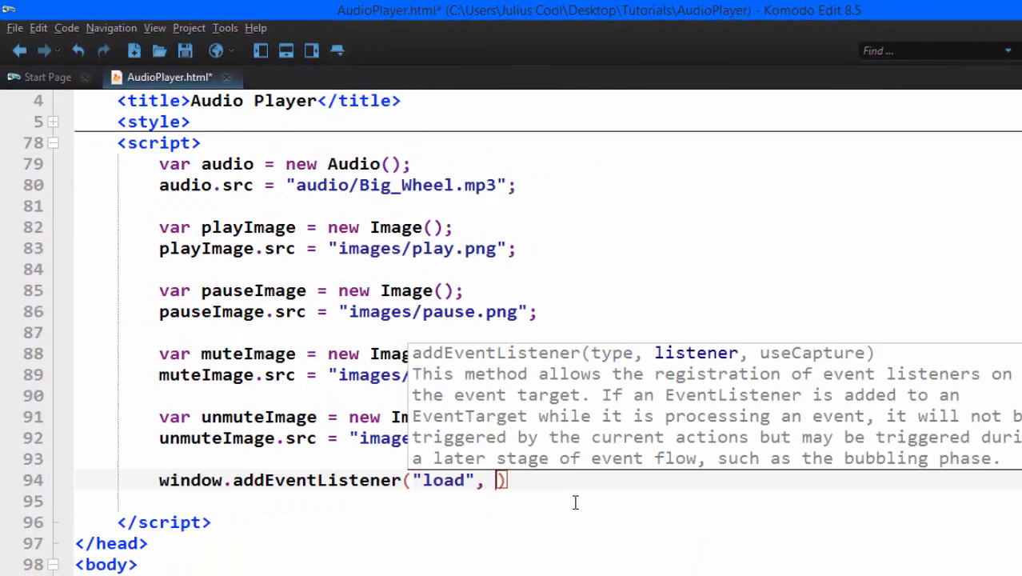
pyautogui.write('function(')
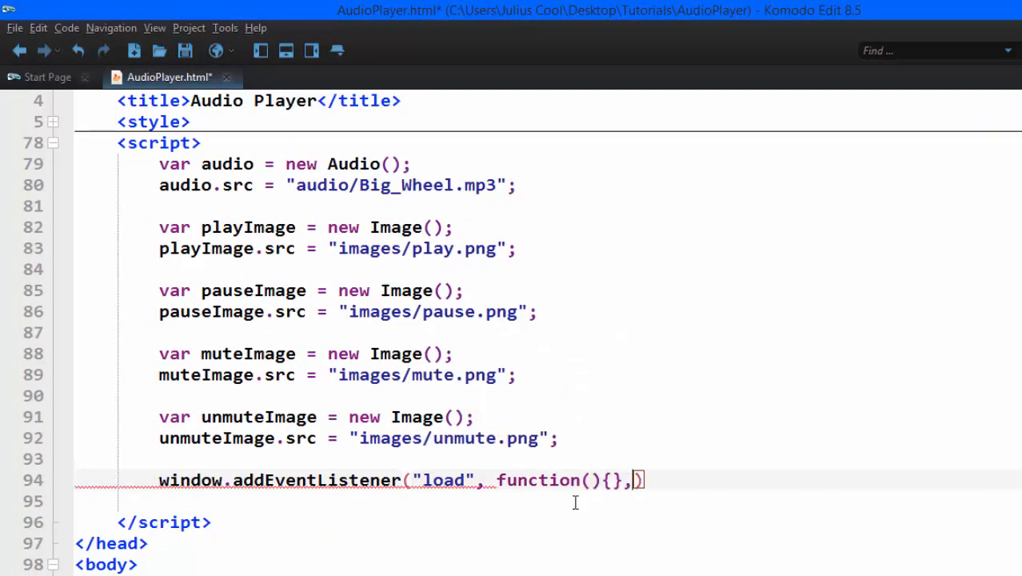
pyautogui.write('false);')
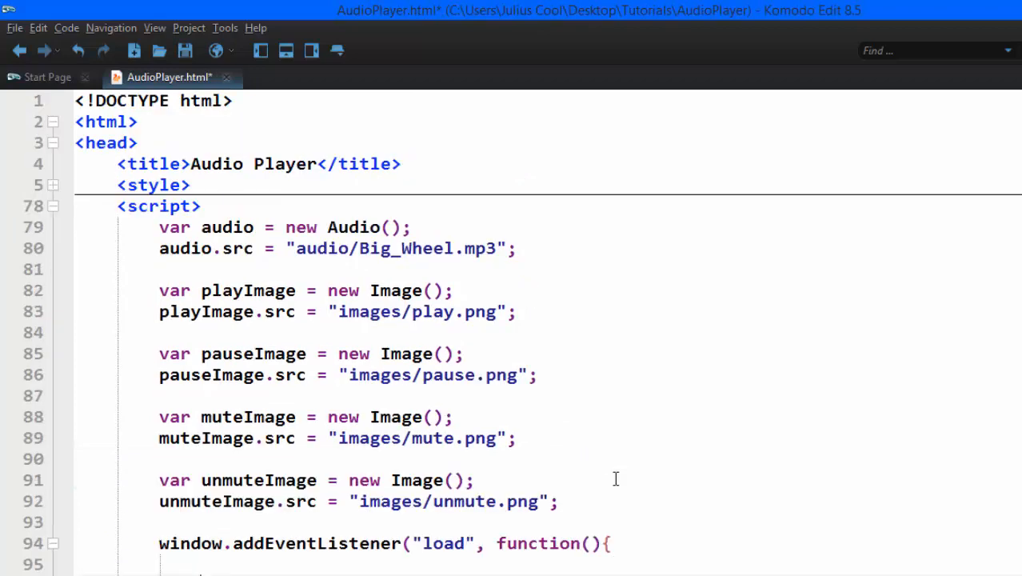
pyautogui.scroll(-3)
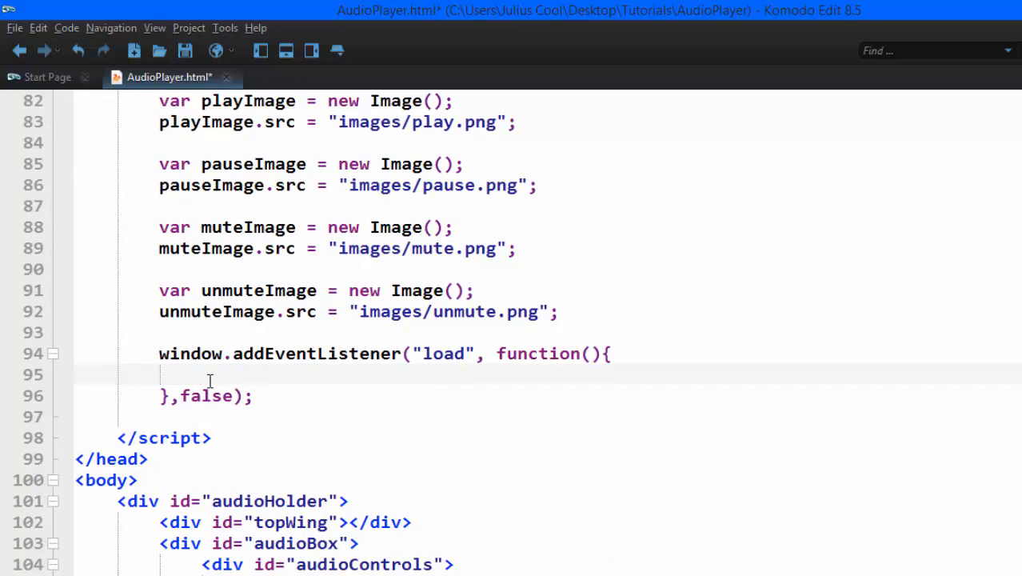
pyautogui.write('audio')
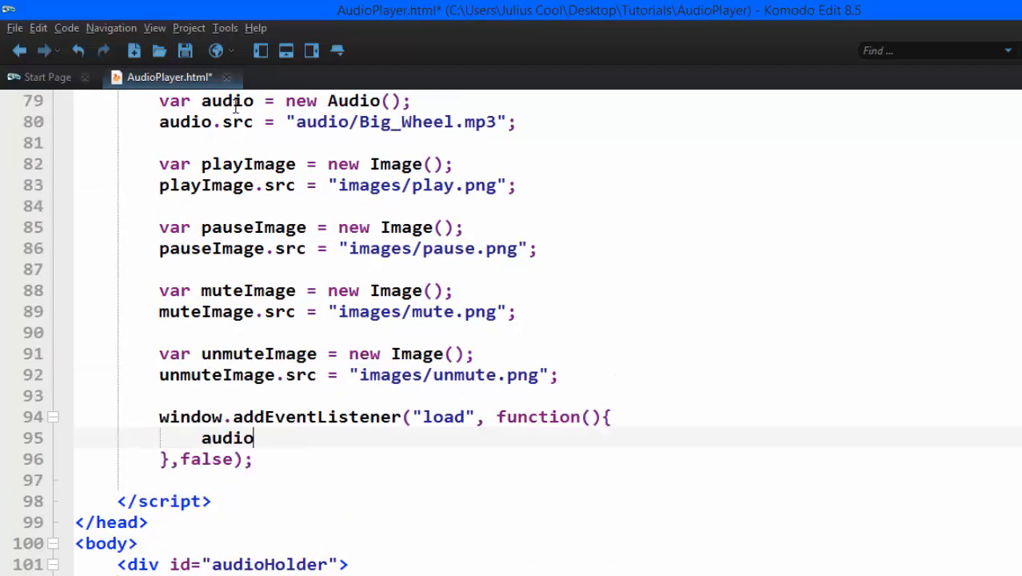
pyautogui.write('.pla')
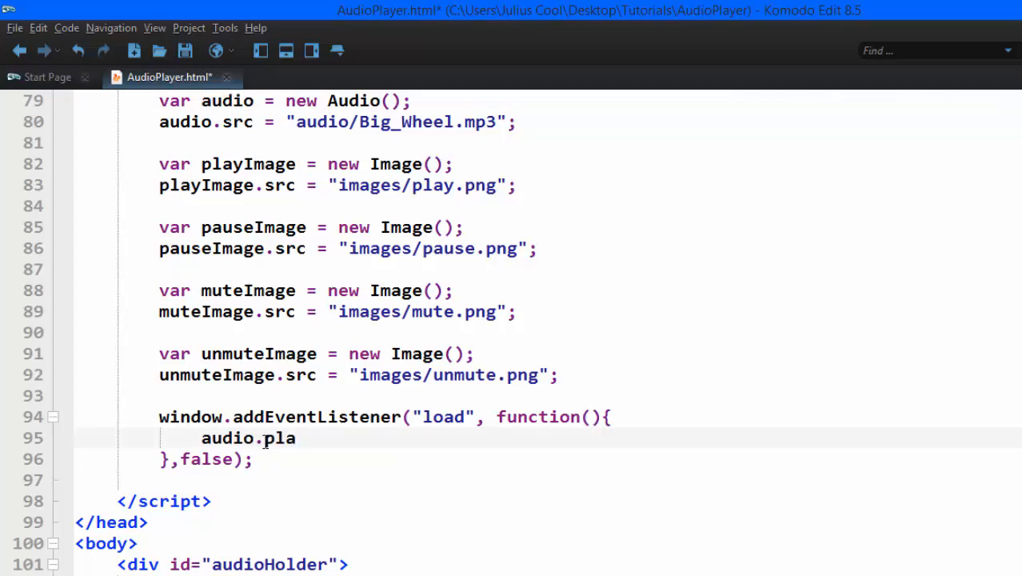
pyautogui.write('y()')
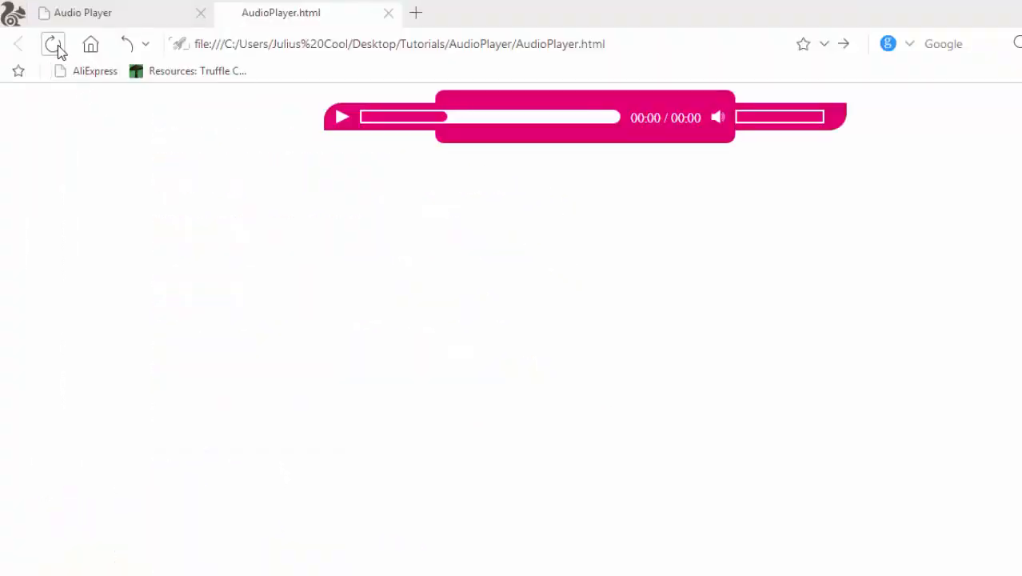
# Reload AudioPlayer.html in the browser to check the audio autoplays
pyautogui.click(53, 45)
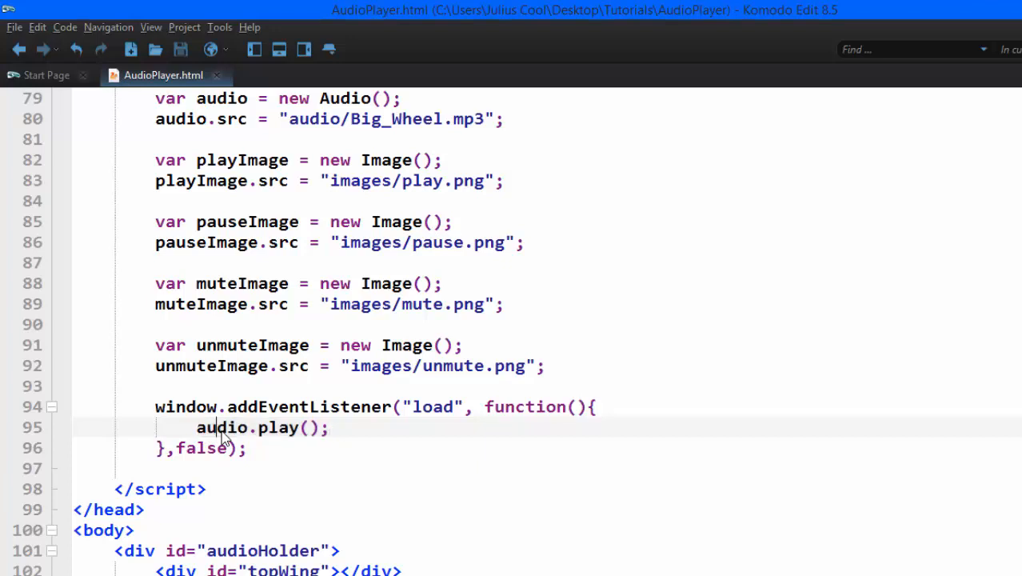
# Start a new line after audio.play() and select the playNPause button id in the body markup
pyautogui.click(332, 427)
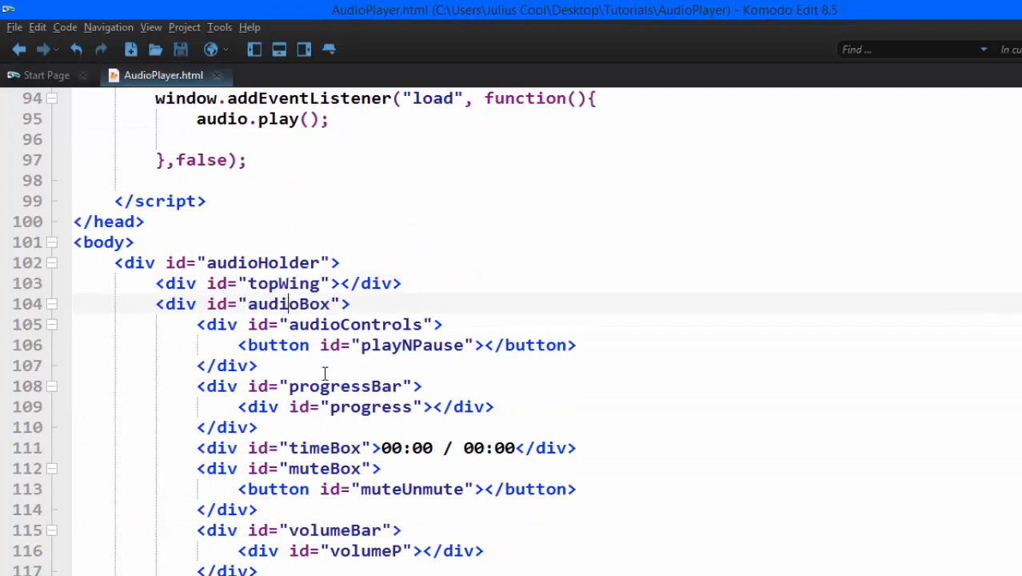
pyautogui.doubleClick(411, 345)
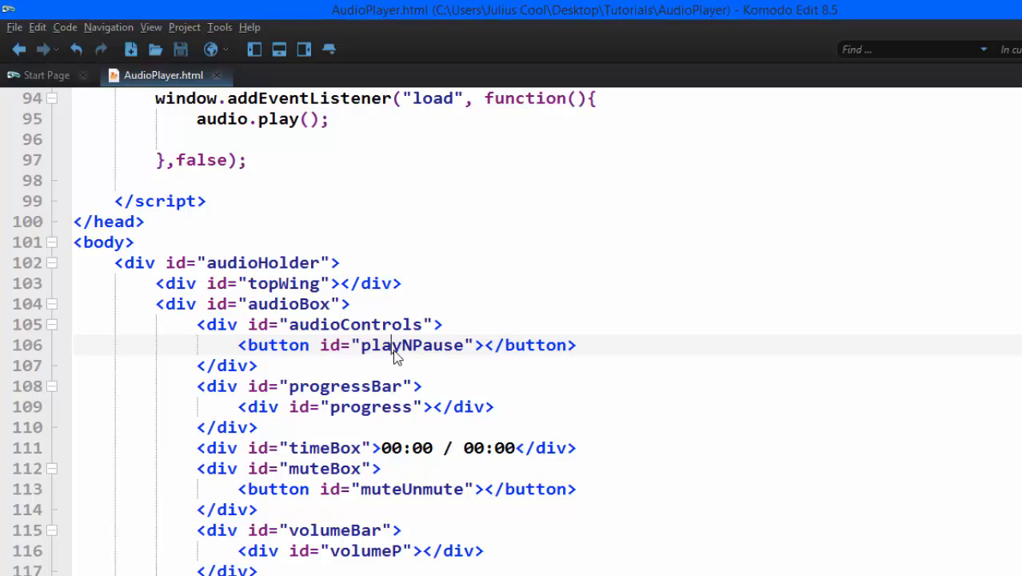
pyautogui.doubleClick(413, 346)
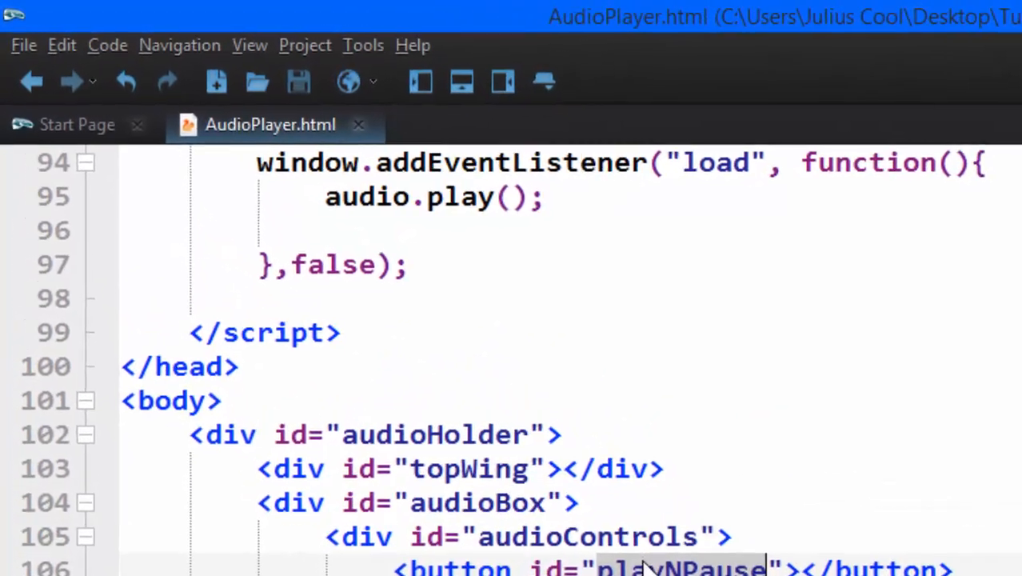
# Write playNPause.addEventListener("click", function(){ }, false); in the load handler and save with Ctrl+S
pyautogui.write('playNPause')
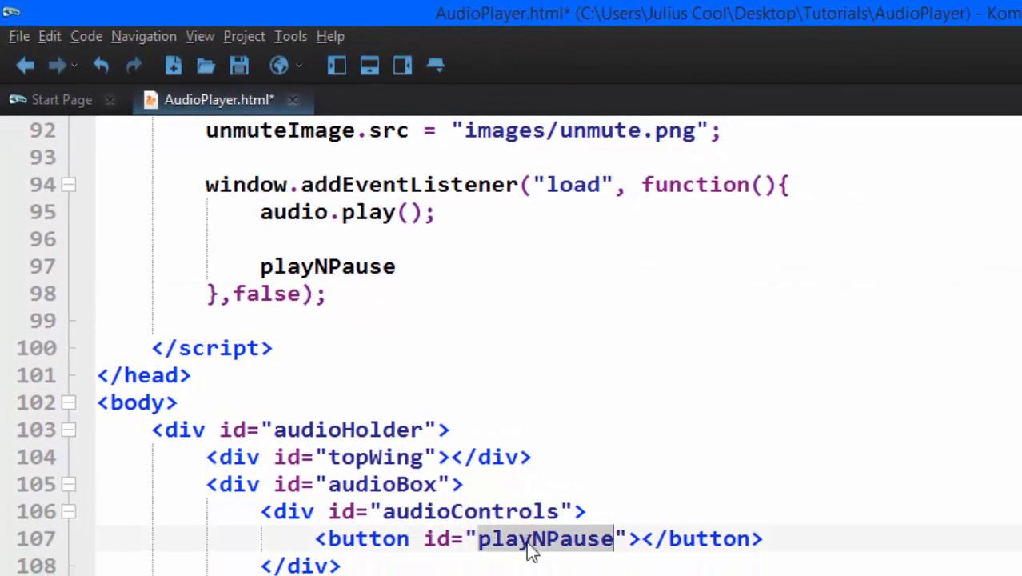
pyautogui.write('.addEventListener(");')
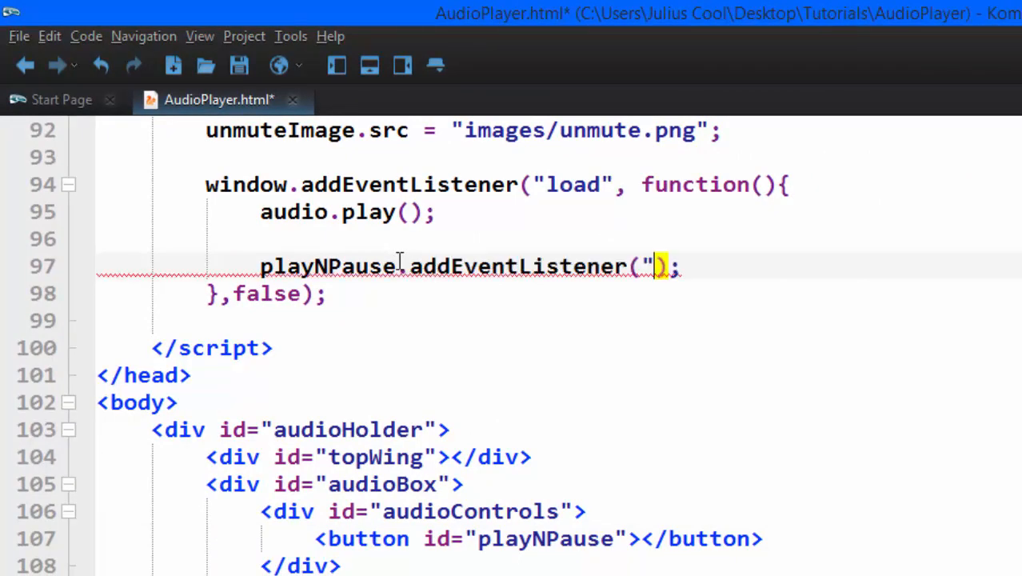
pyautogui.write('clicl", fun')
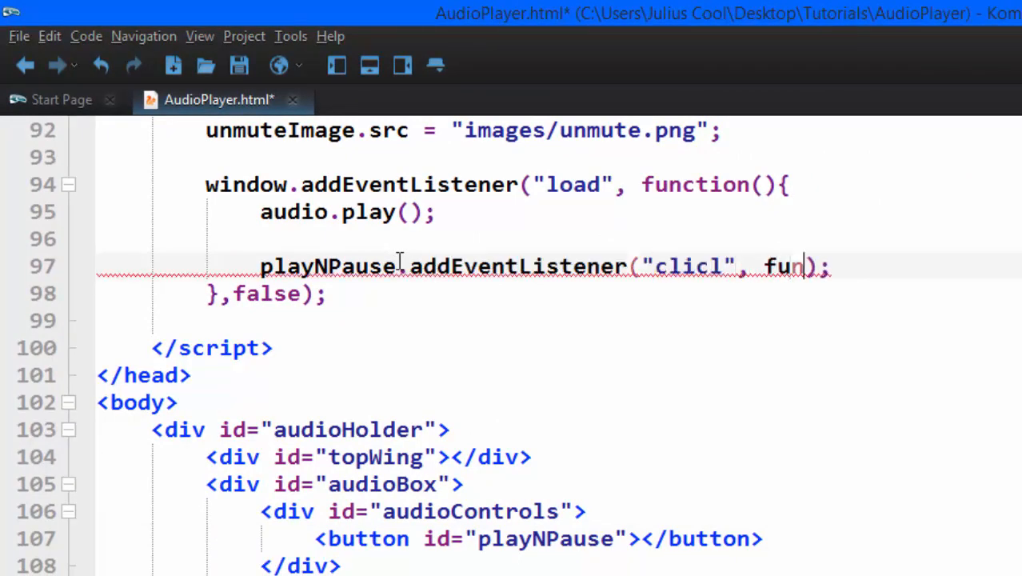
pyautogui.write('ction(){}.')
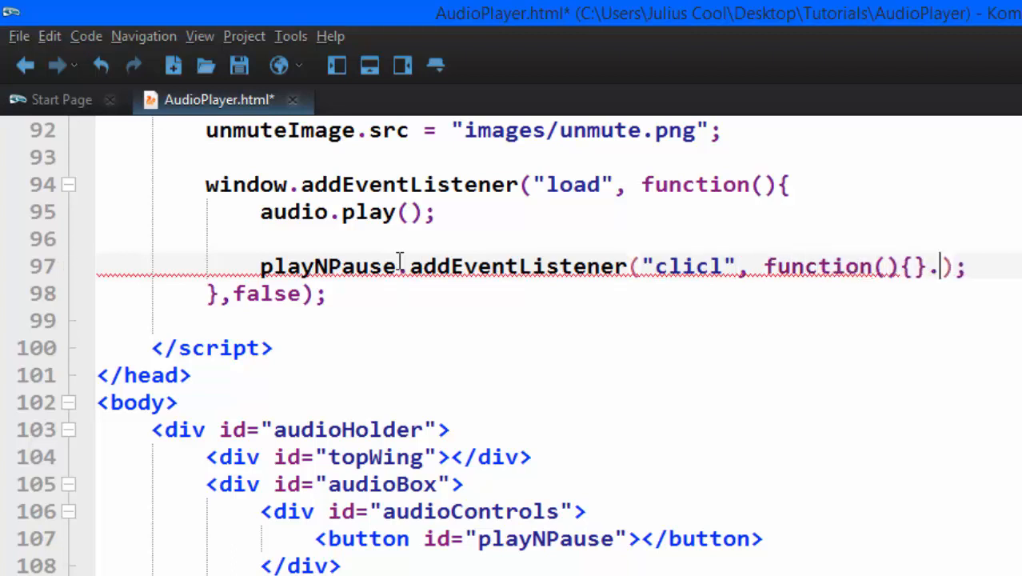
pyautogui.write('f')
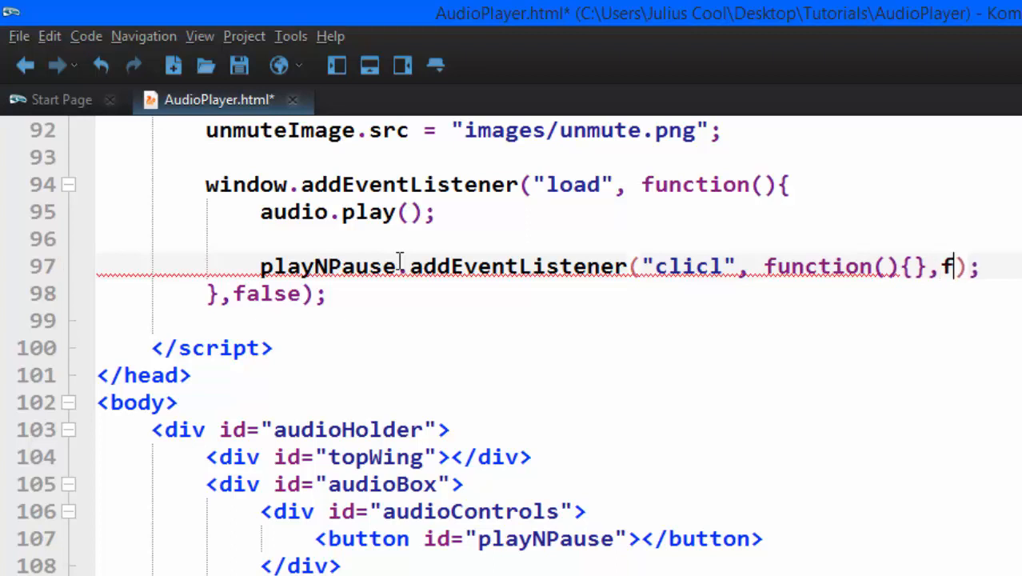
pyautogui.write('alse);')
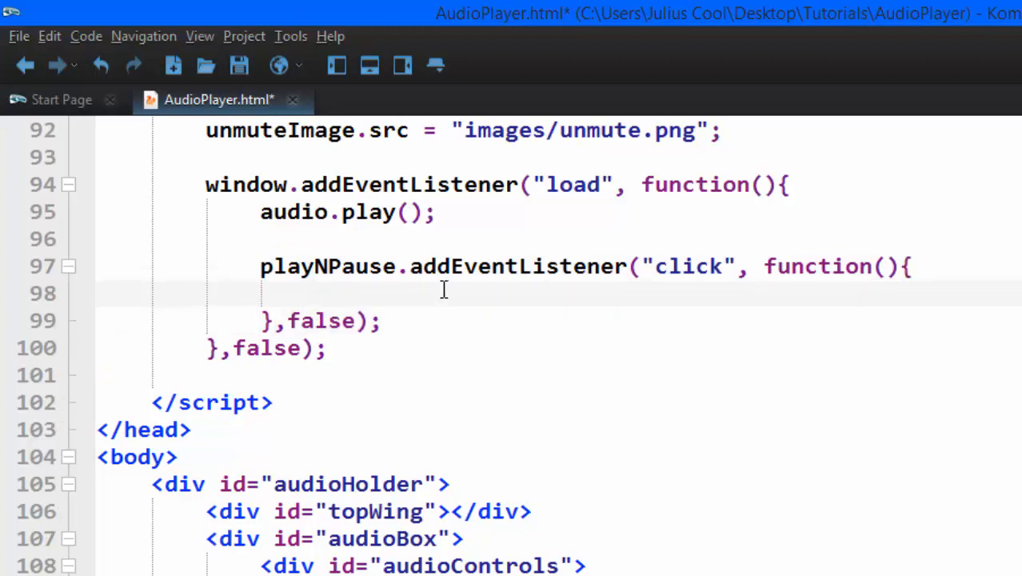
pyautogui.press('ctrl+s')
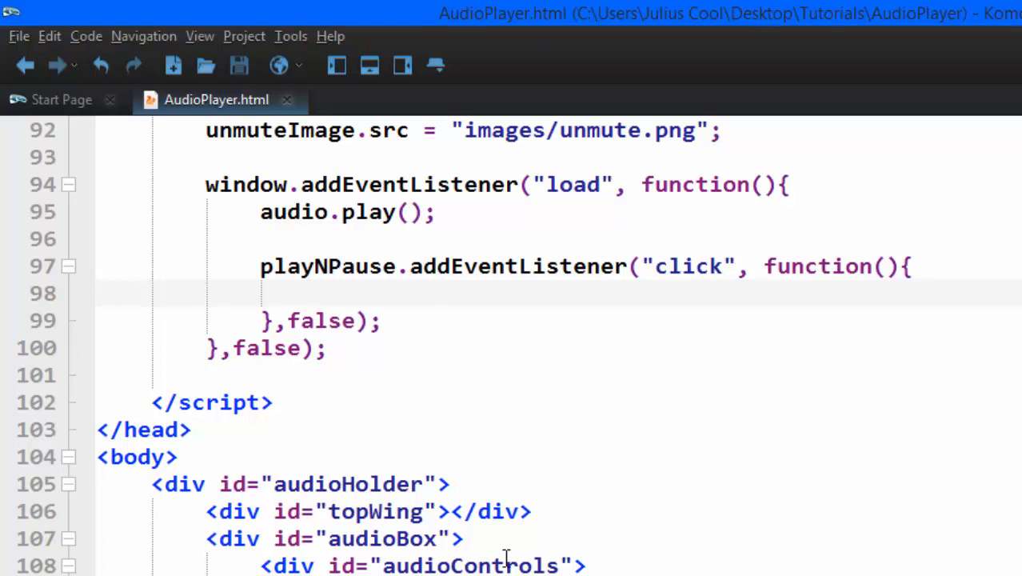
pyautogui.moveTo(322, 266)
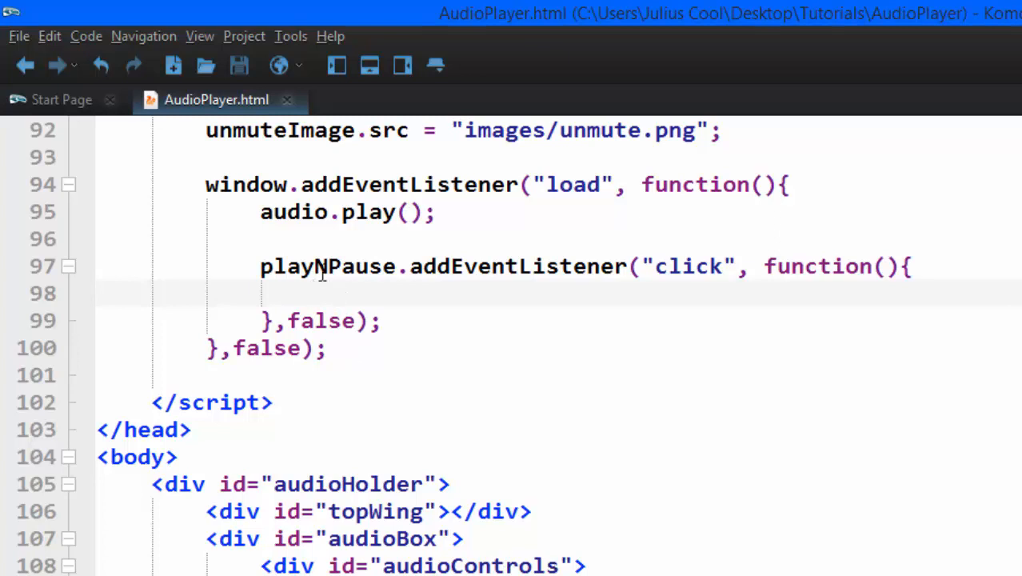
# Fill the click handler with if(audio.paused){ audio.play(); } else{ audio.pause(); } and save
pyautogui.write('if')
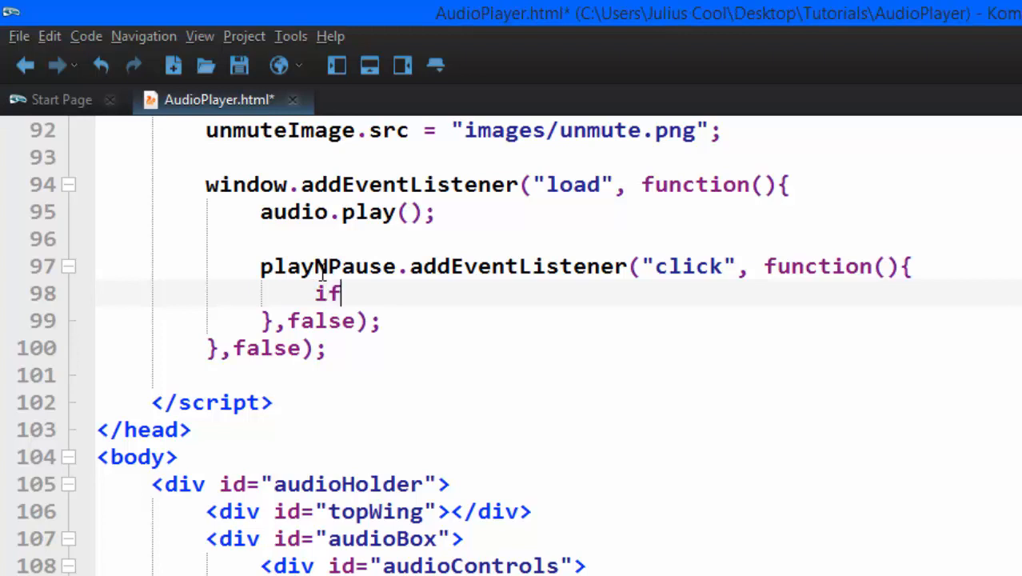
pyautogui.write('(test) {')
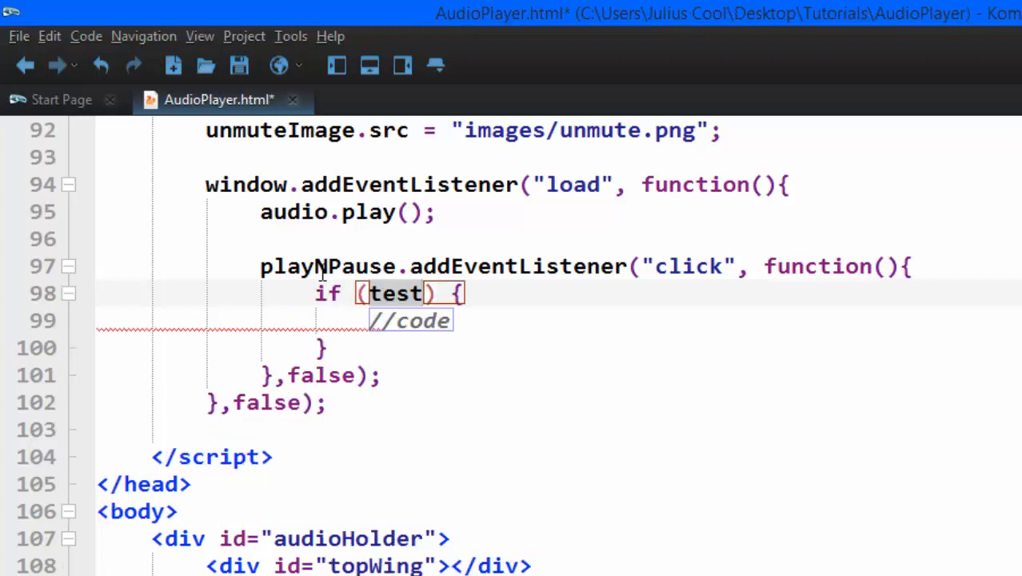
pyautogui.write('a')
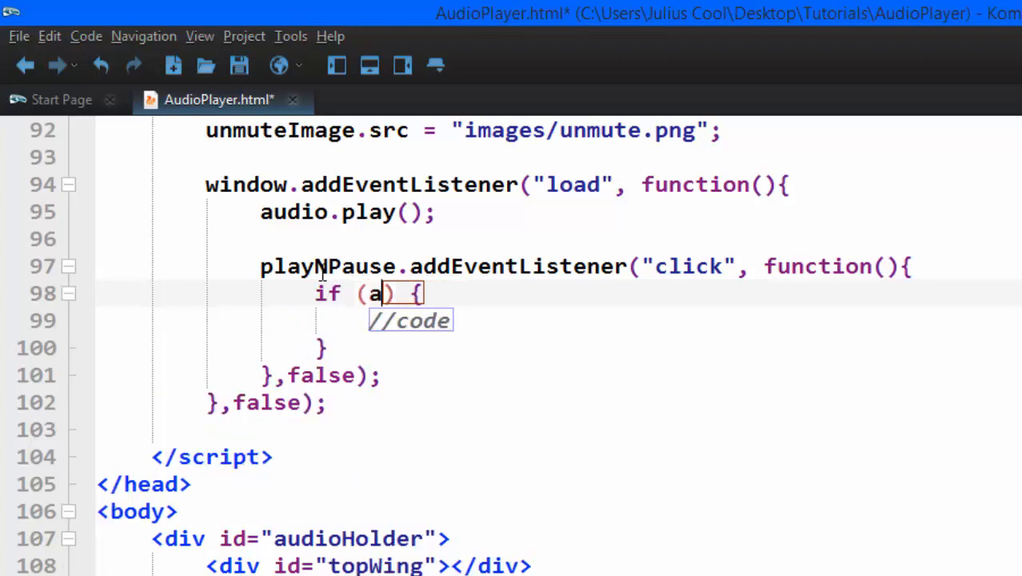
pyautogui.write('du')
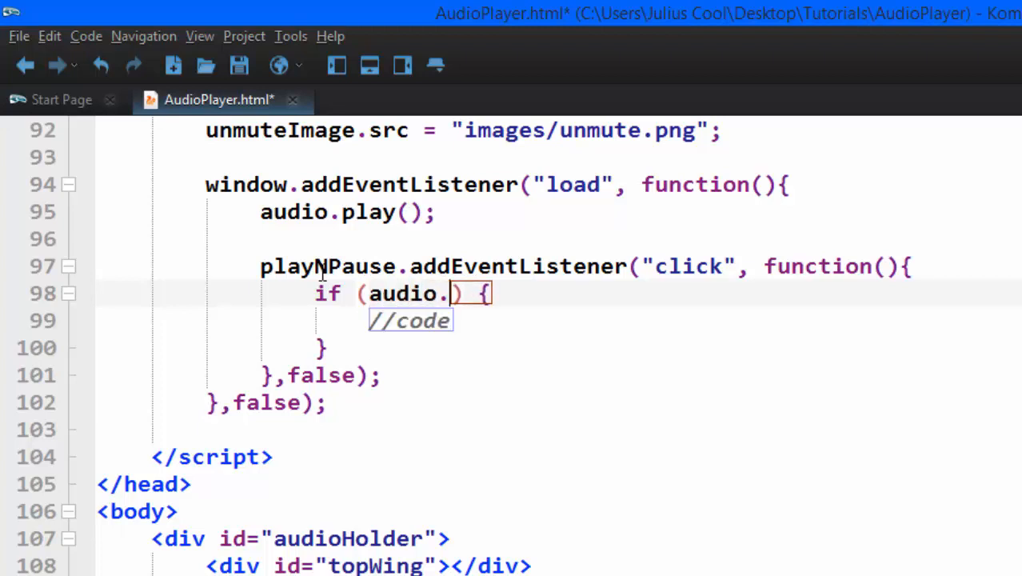
pyautogui.write('paue')
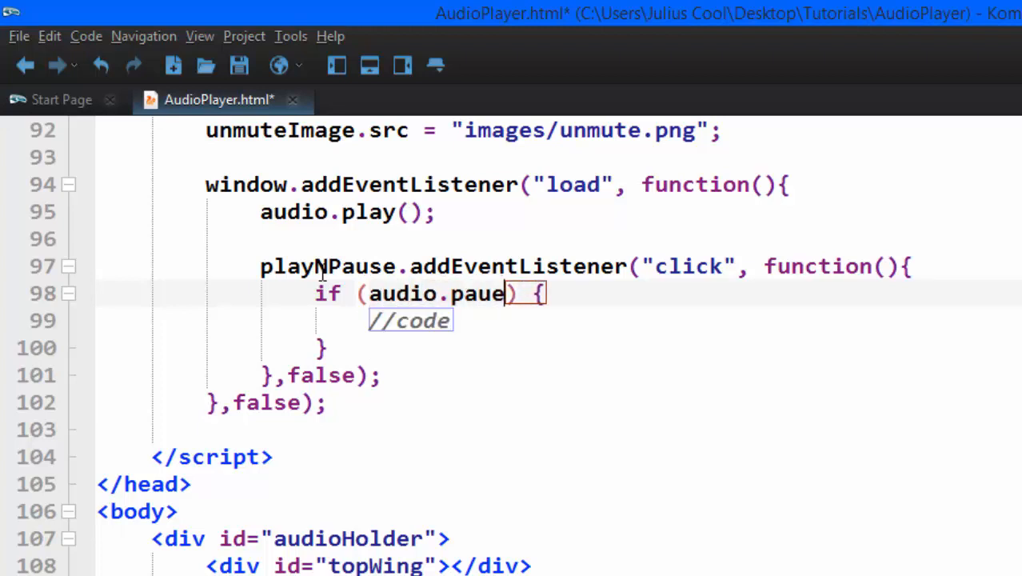
pyautogui.write('d')
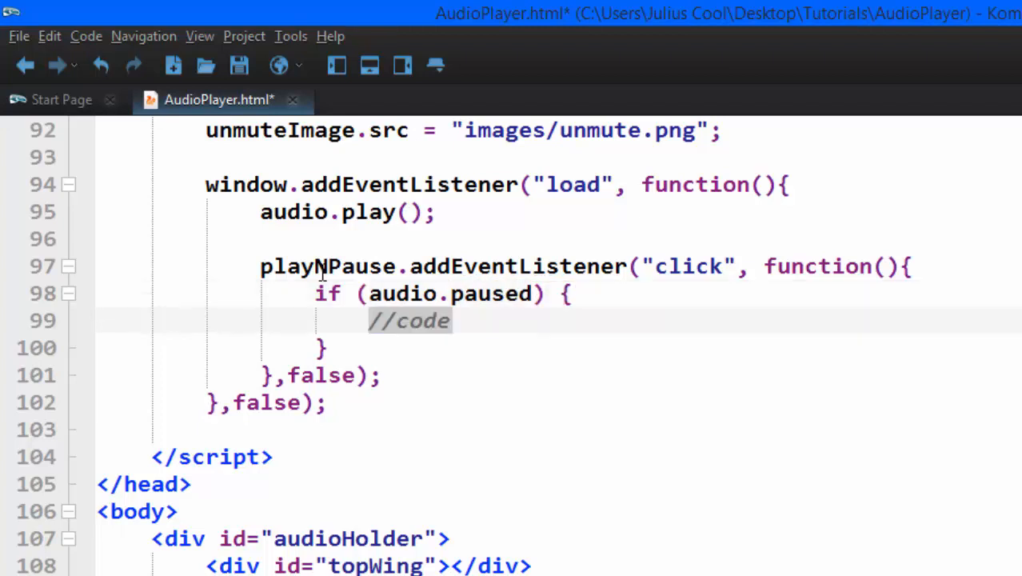
pyautogui.write('audio')
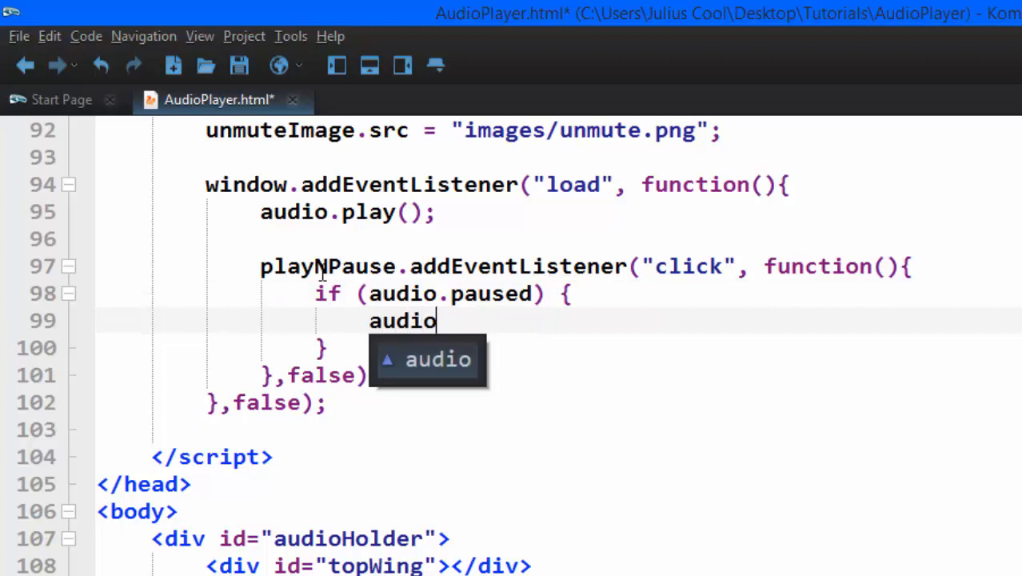
pyautogui.write('.pla')
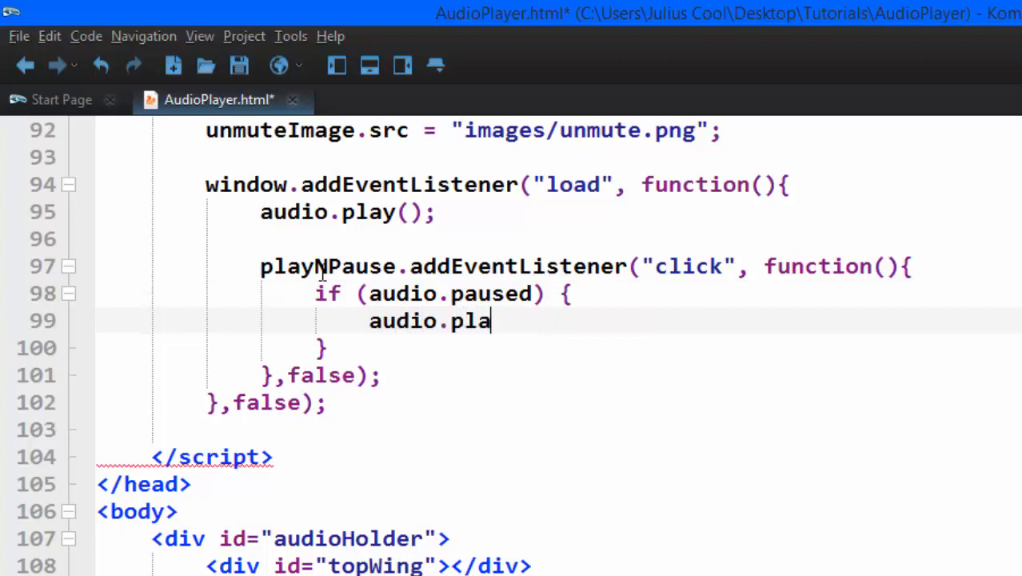
pyautogui.write('y()')
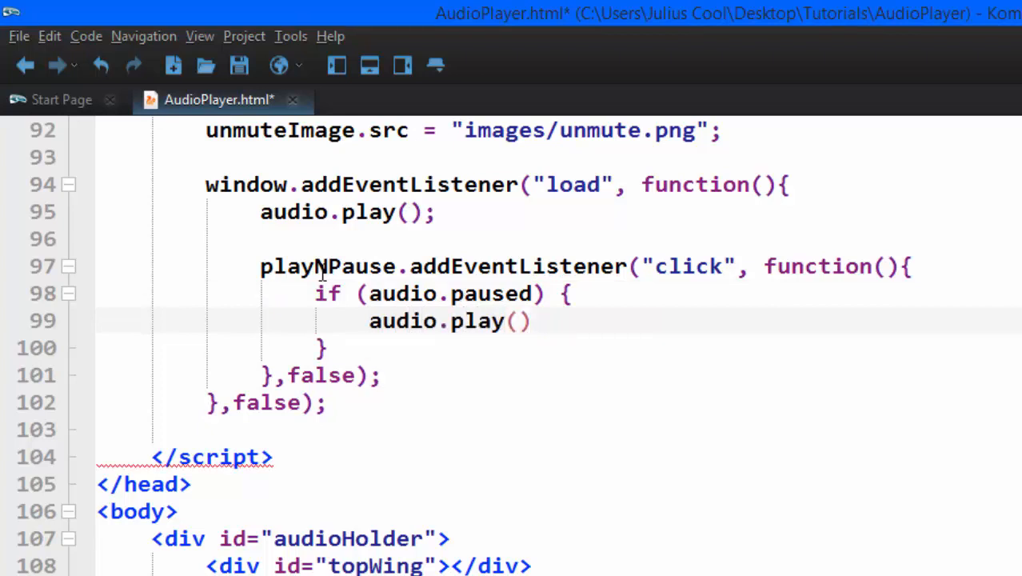
pyautogui.write(';')
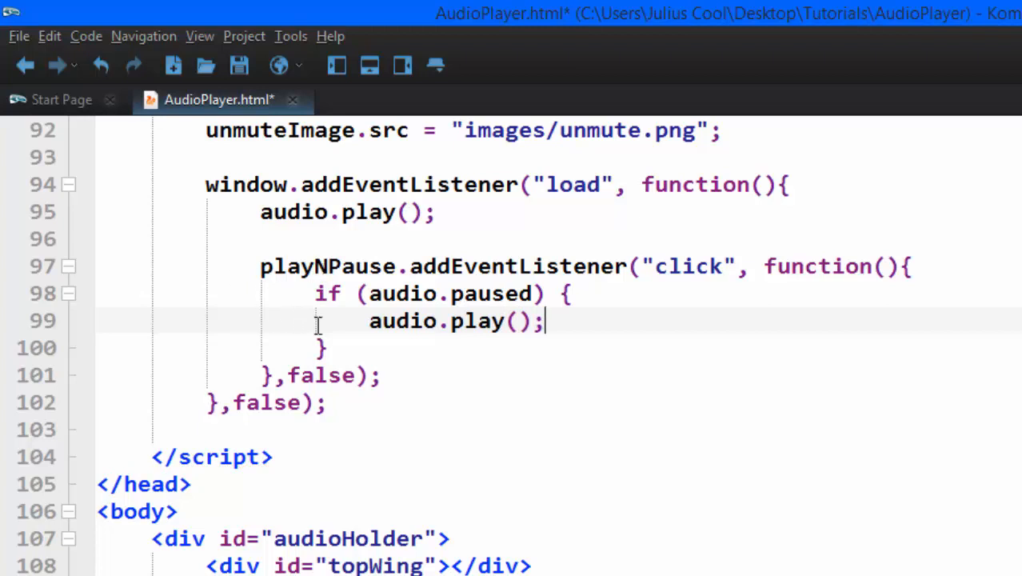
pyautogui.write('els')
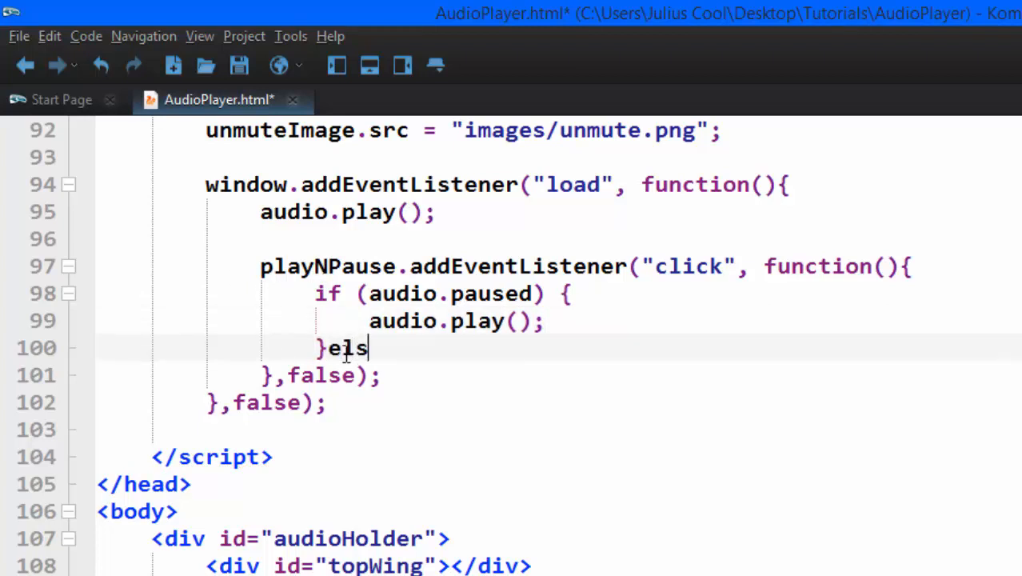
pyautogui.write('e{')
pyautogui.write('audio.pause();')
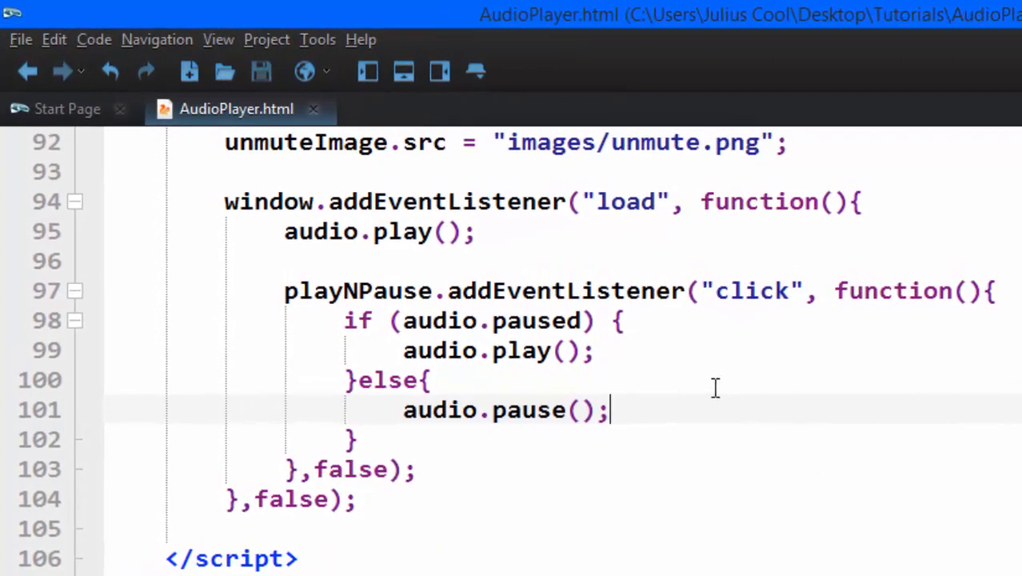
# Preview AudioPlayer.html in the configured browser (Chrome) and try the play/pause button
pyautogui.click(304, 70)
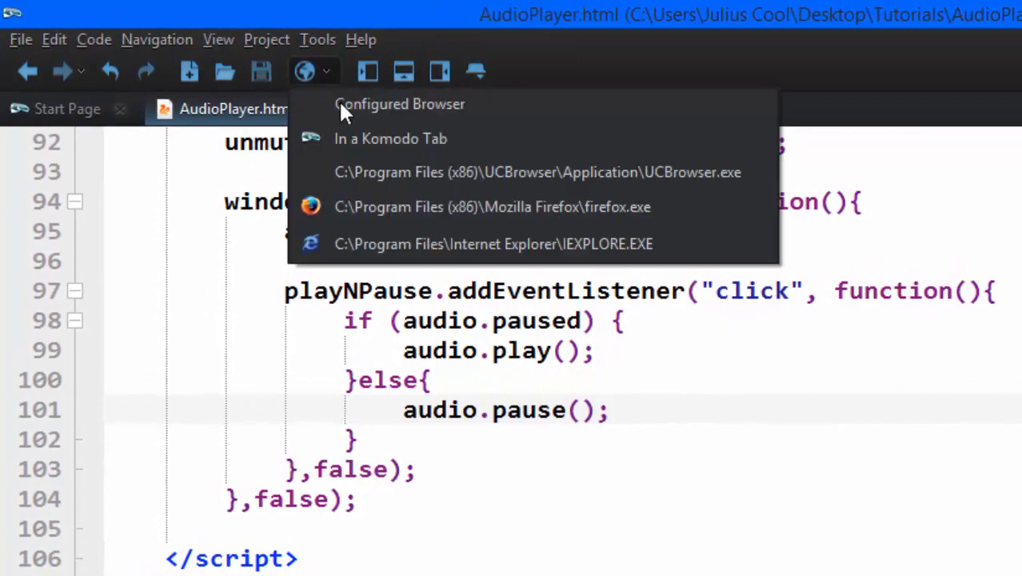
pyautogui.click(399, 104)
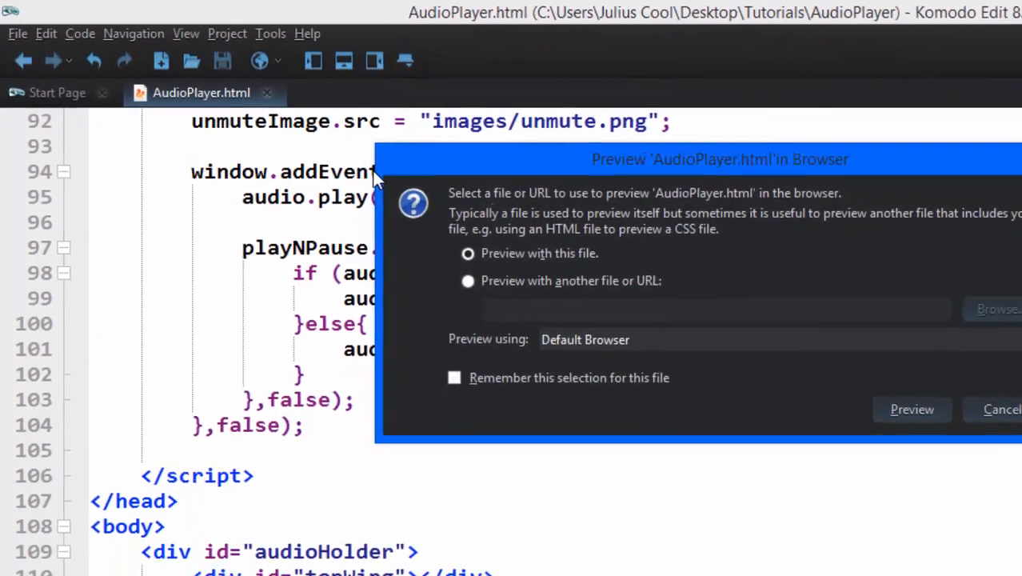
pyautogui.click(912, 410)
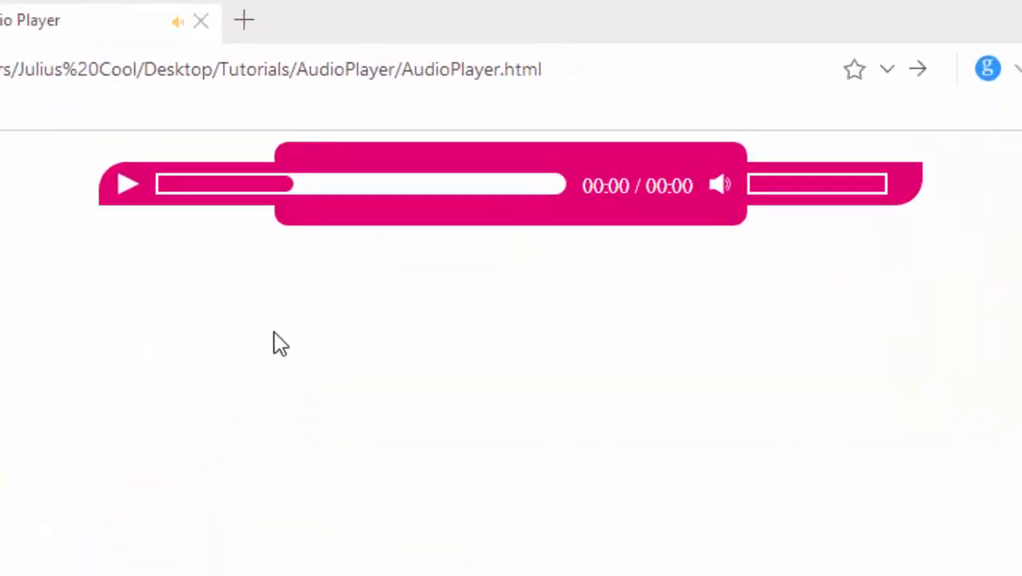
pyautogui.moveTo(126, 186)
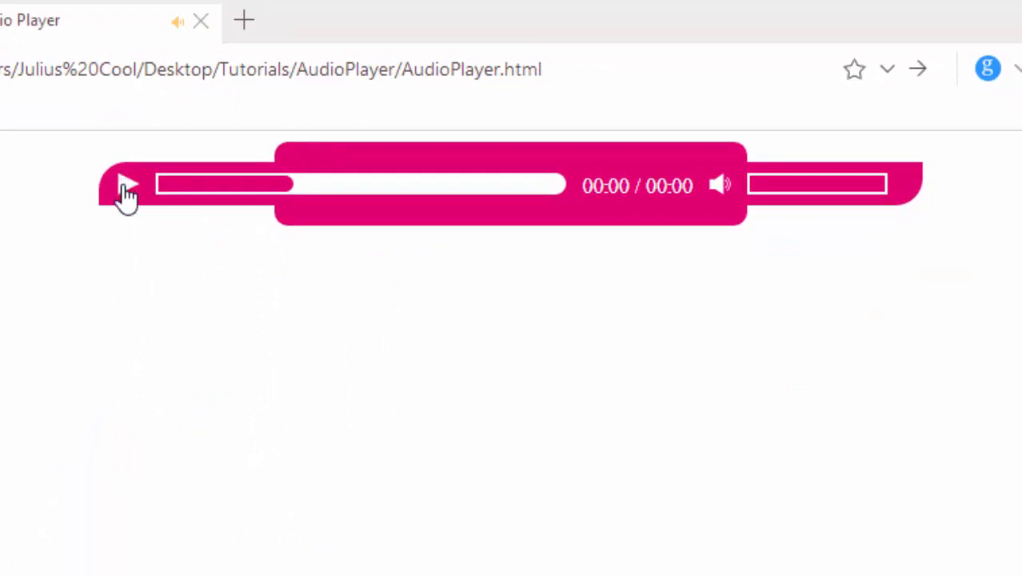
pyautogui.moveTo(126, 176)
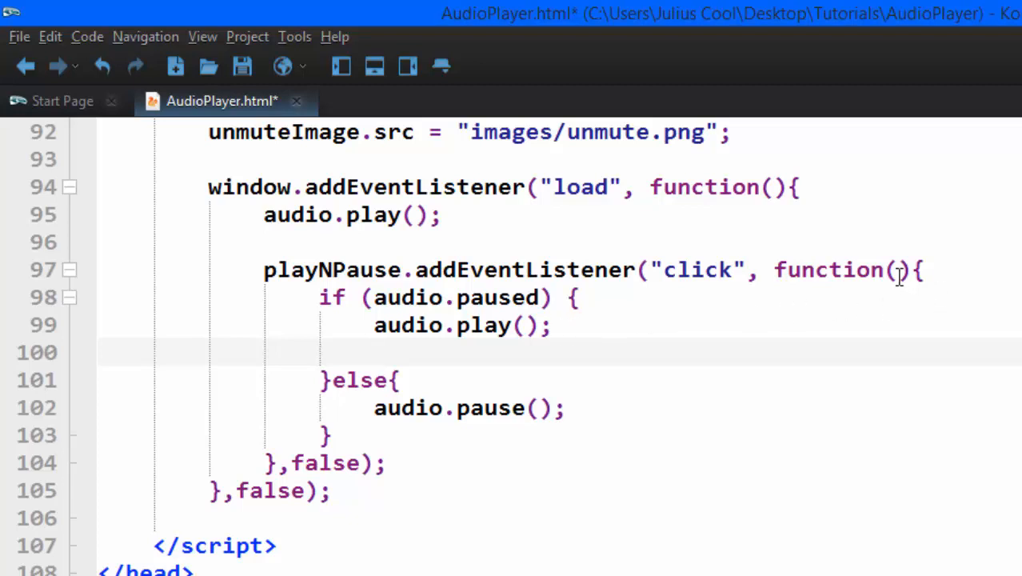
# Add an event parameter to the click function and begin event.target. on the line under audio.play()
pyautogui.write('eve')
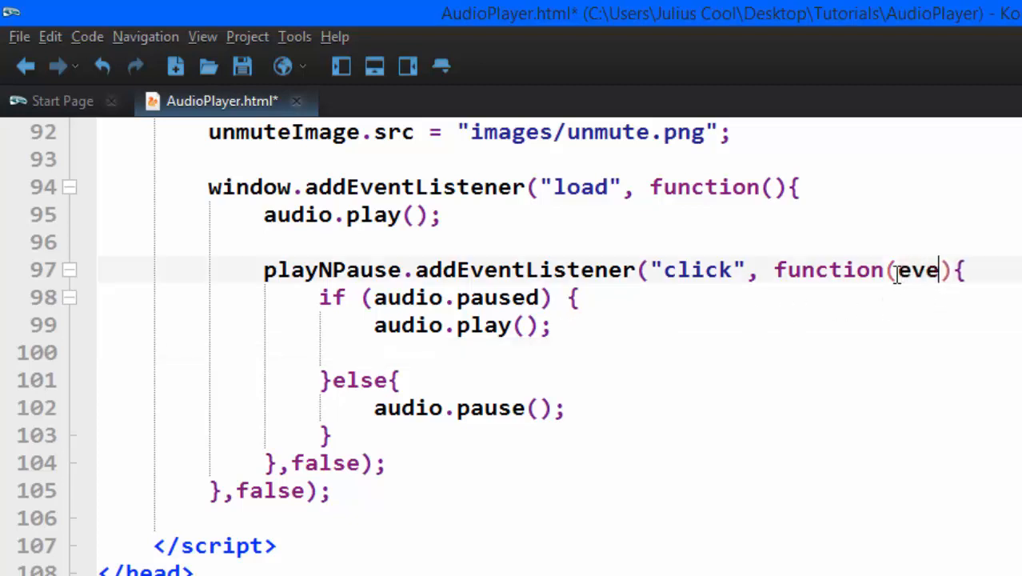
pyautogui.write('nt')
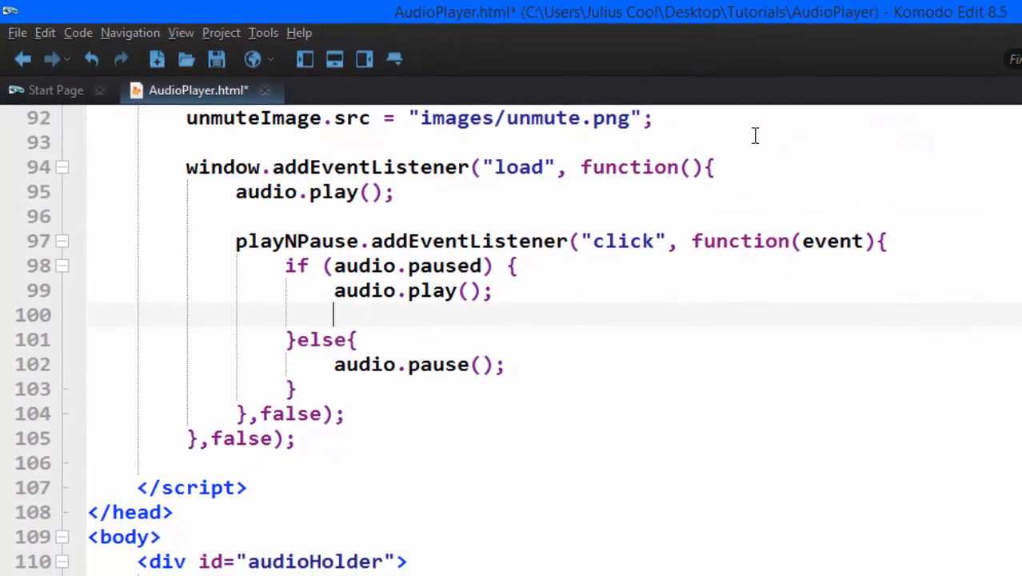
pyautogui.doubleClick(830, 240)
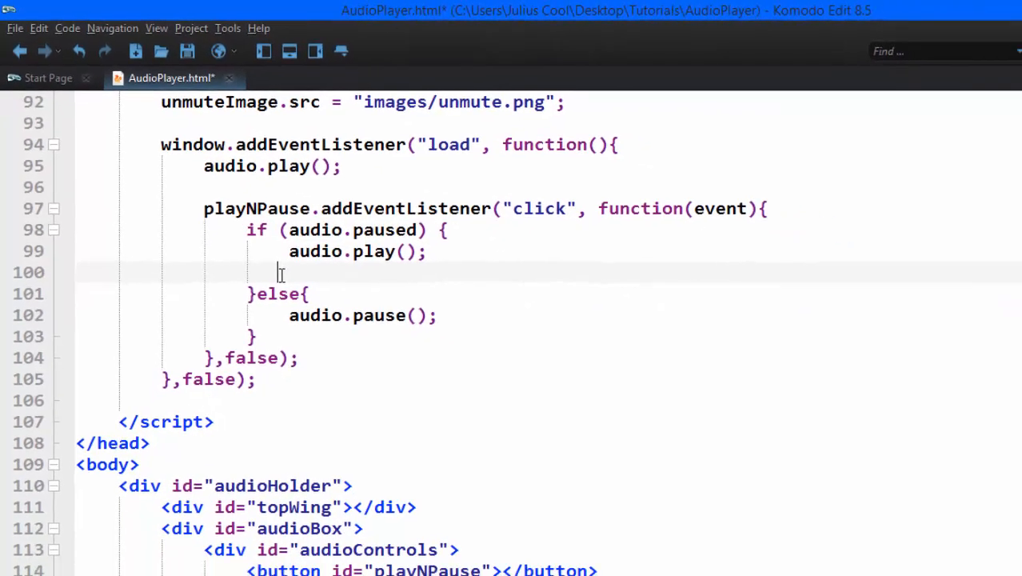
pyautogui.write('e')
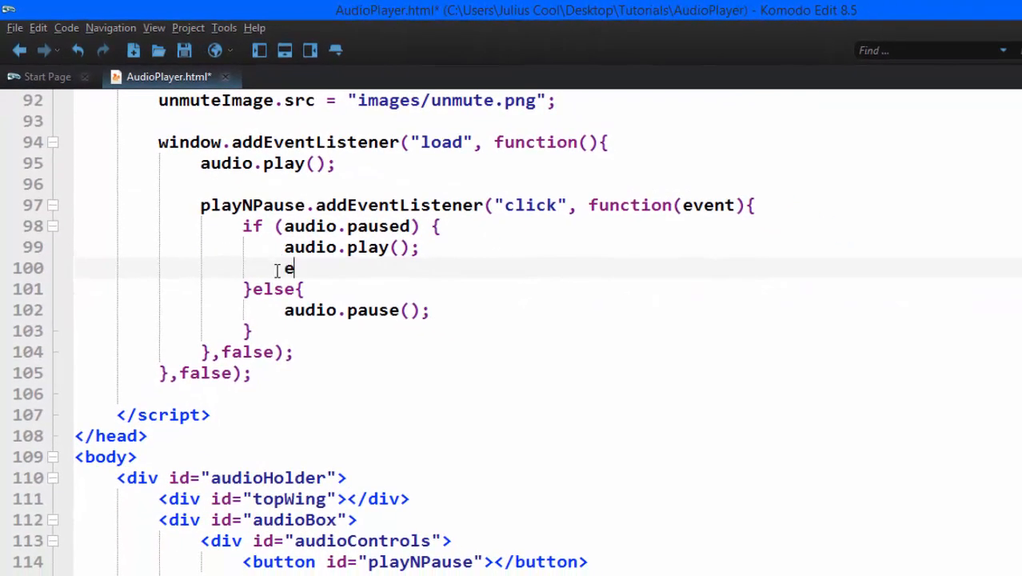
pyautogui.write('vent.')
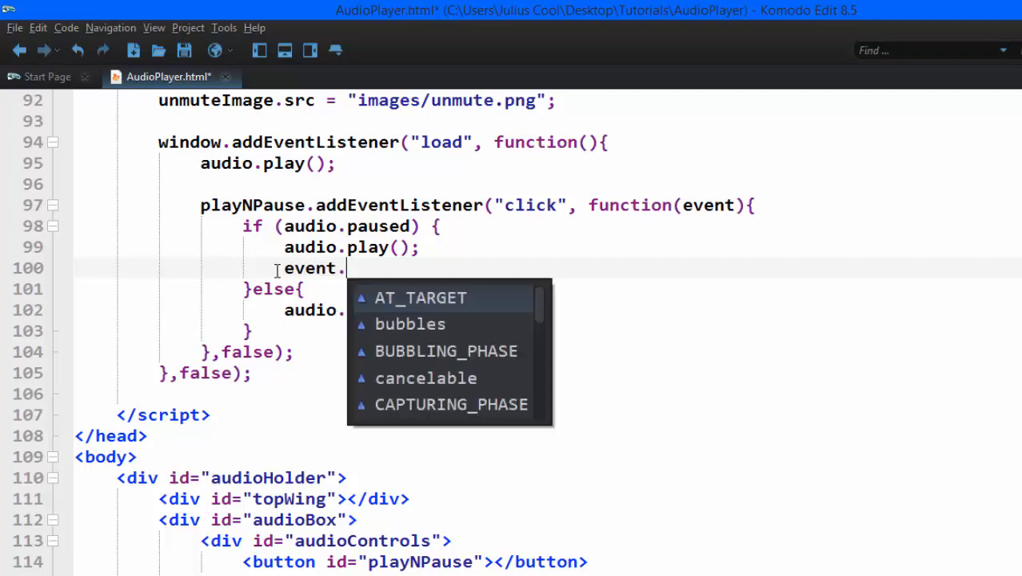
pyautogui.write('target')
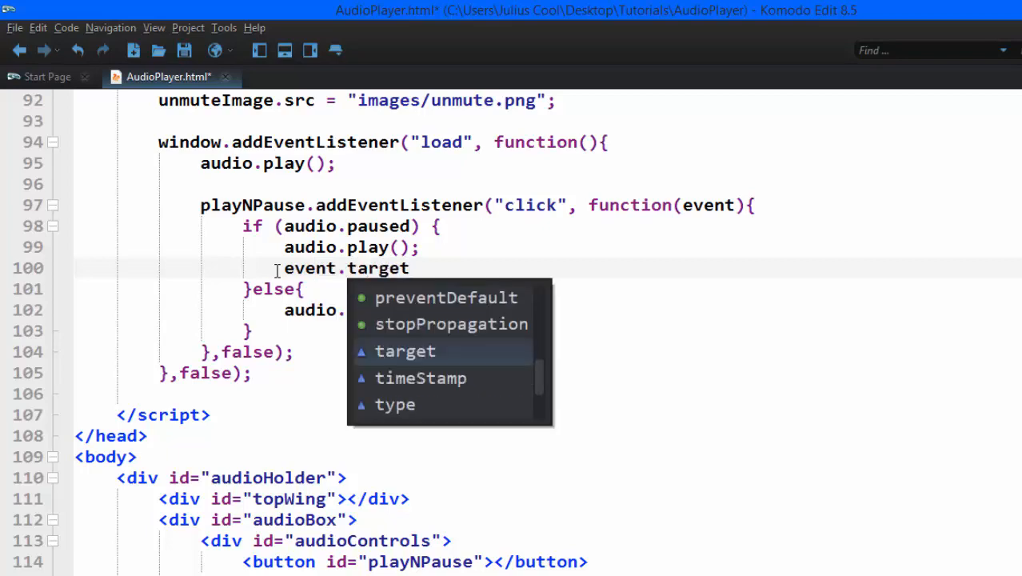
pyautogui.write('.')
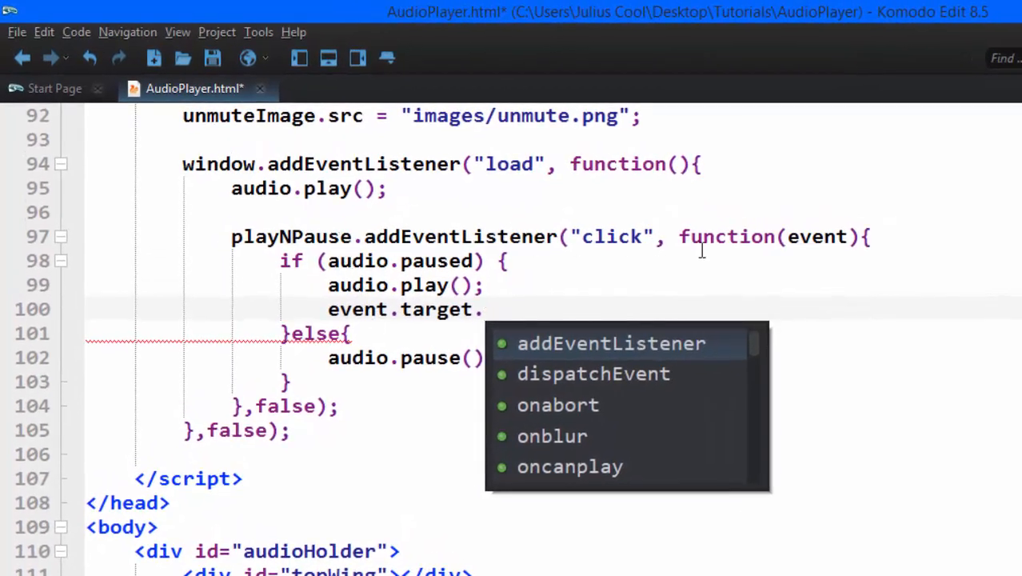
pyautogui.moveTo(742, 260)
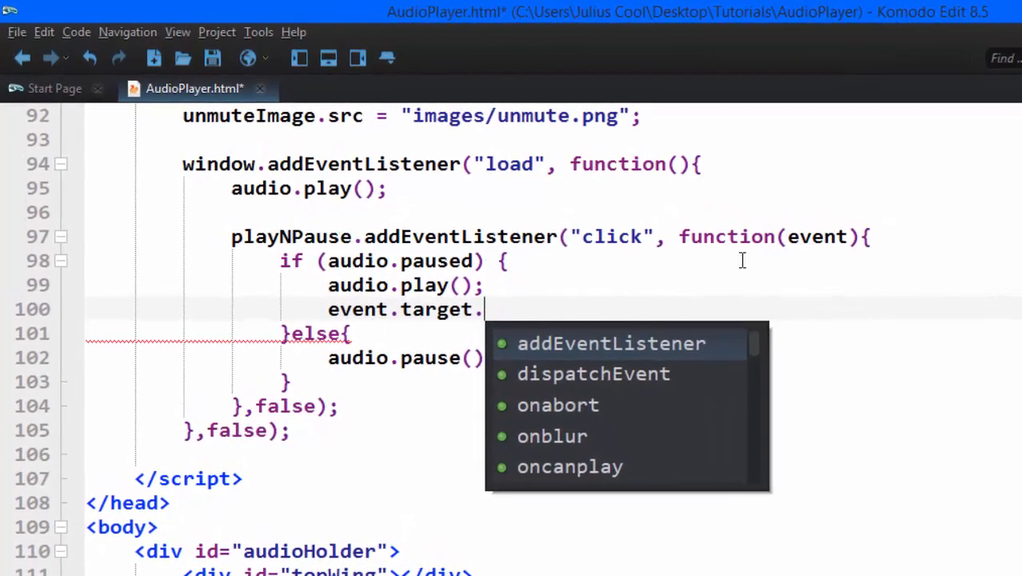
# Complete event.target.style.backgroundImage = "url("+pauseImage.src+")"; in the paused branch
pyautogui.write('sty')
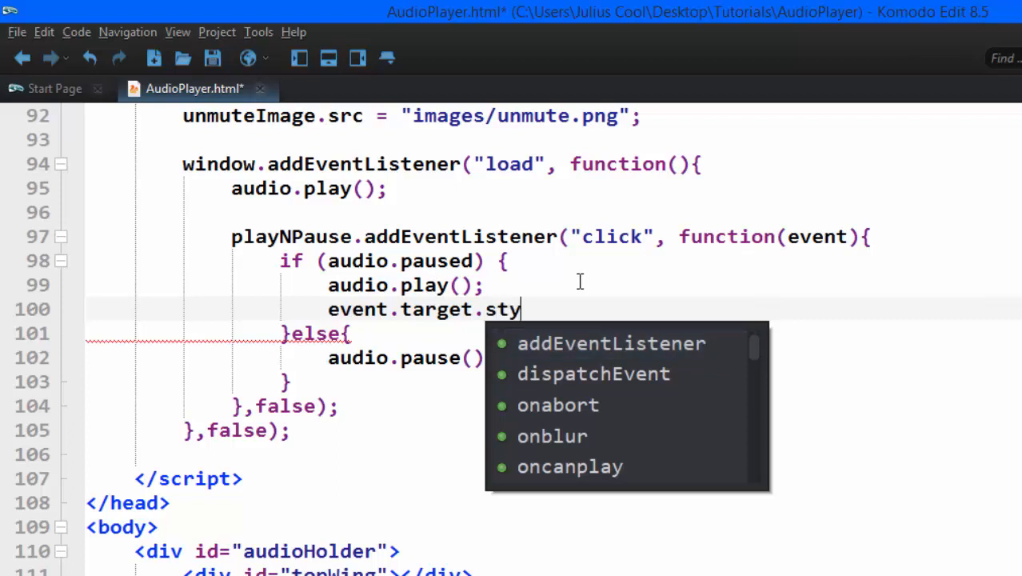
pyautogui.write('le.ba')
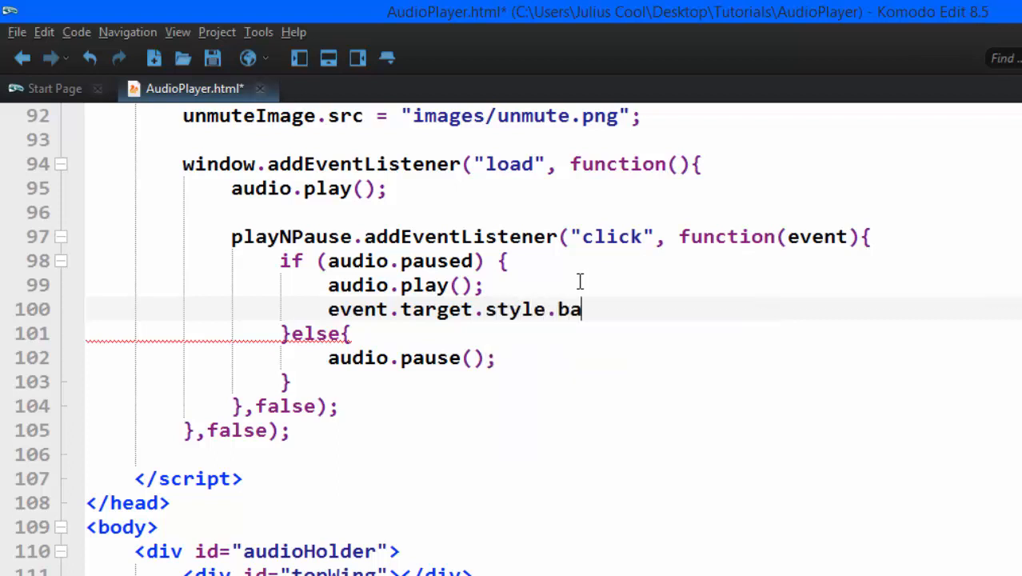
pyautogui.write('ckgrou')
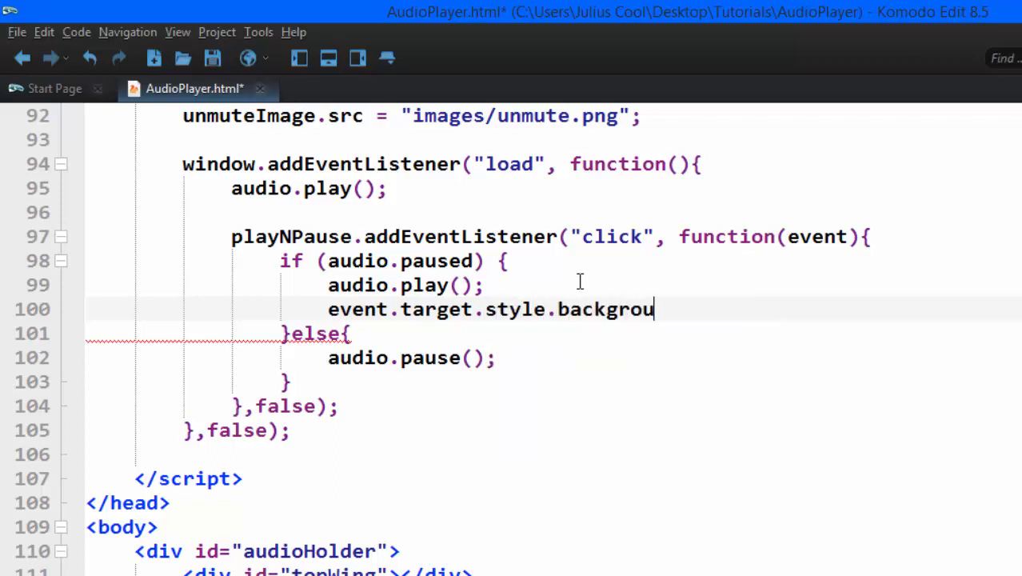
pyautogui.write('ndImage = "url("+pauseImage.src+")";')
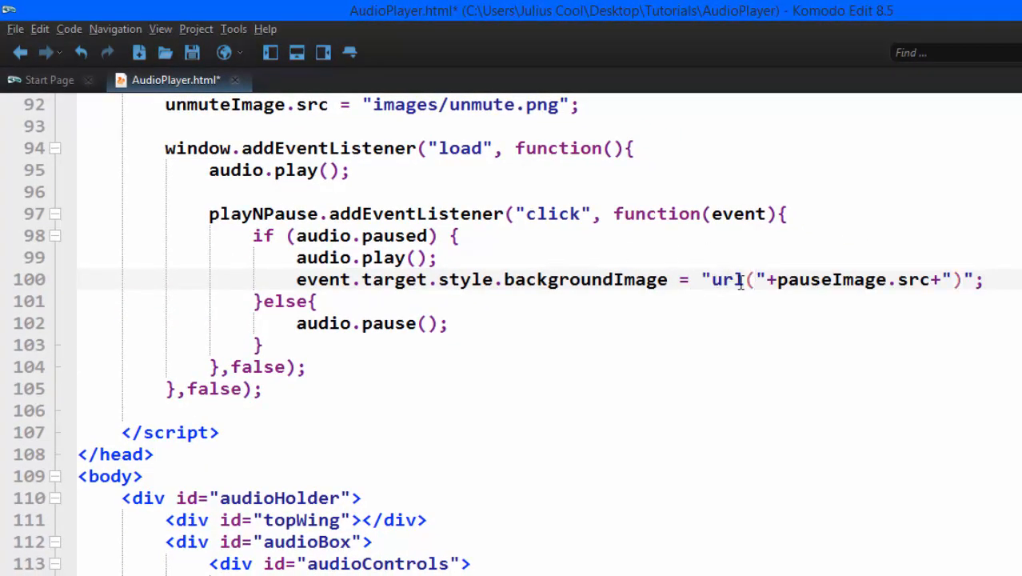
pyautogui.doubleClick(830, 279)
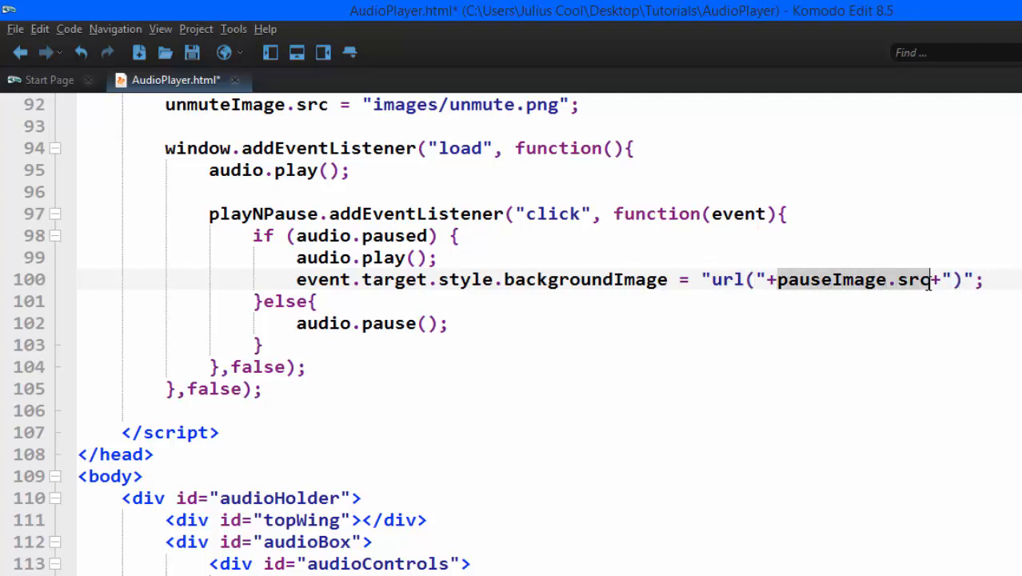
pyautogui.moveTo(809, 288)
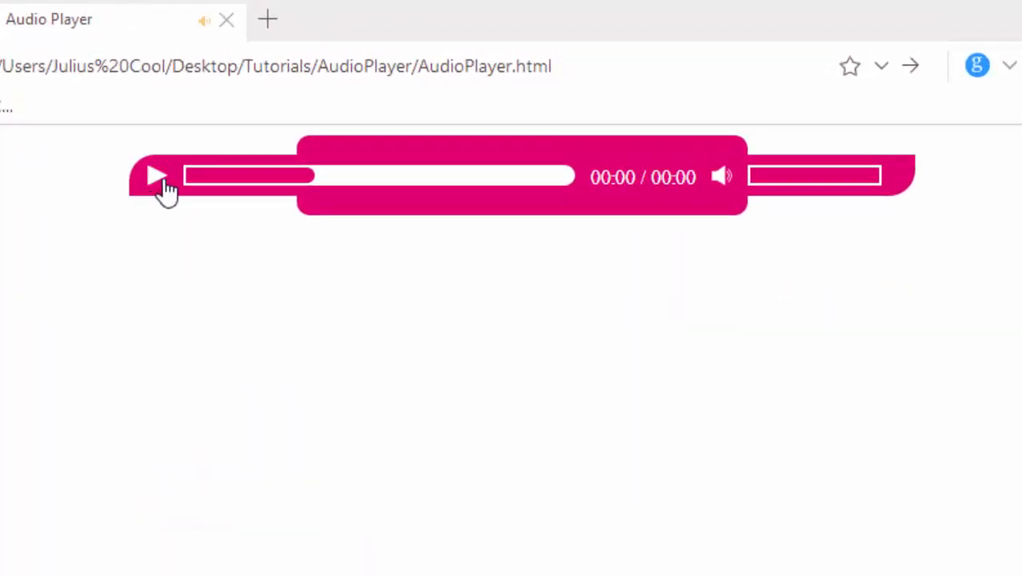
pyautogui.moveTo(787, 184)
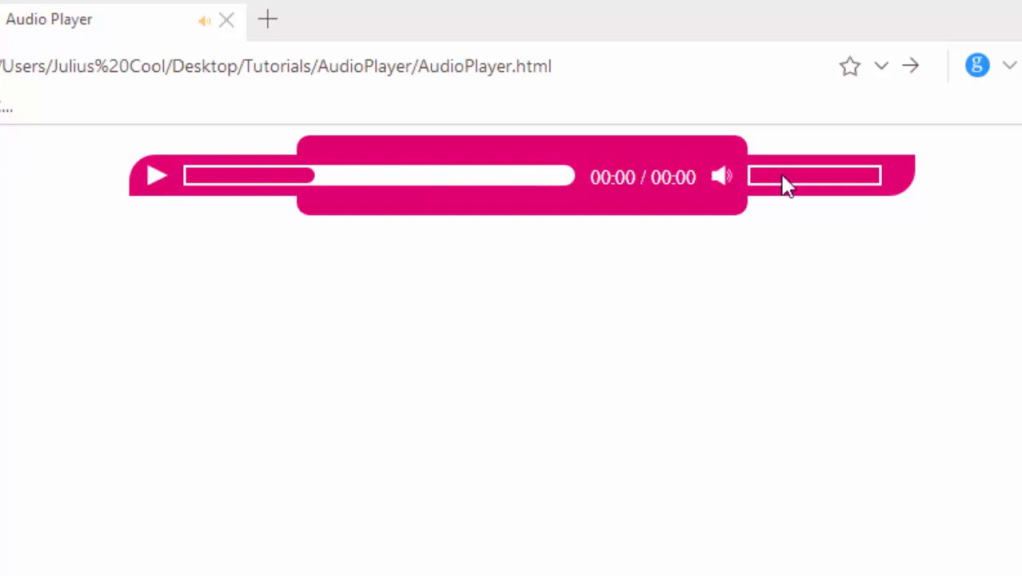
pyautogui.moveTo(260, 240)
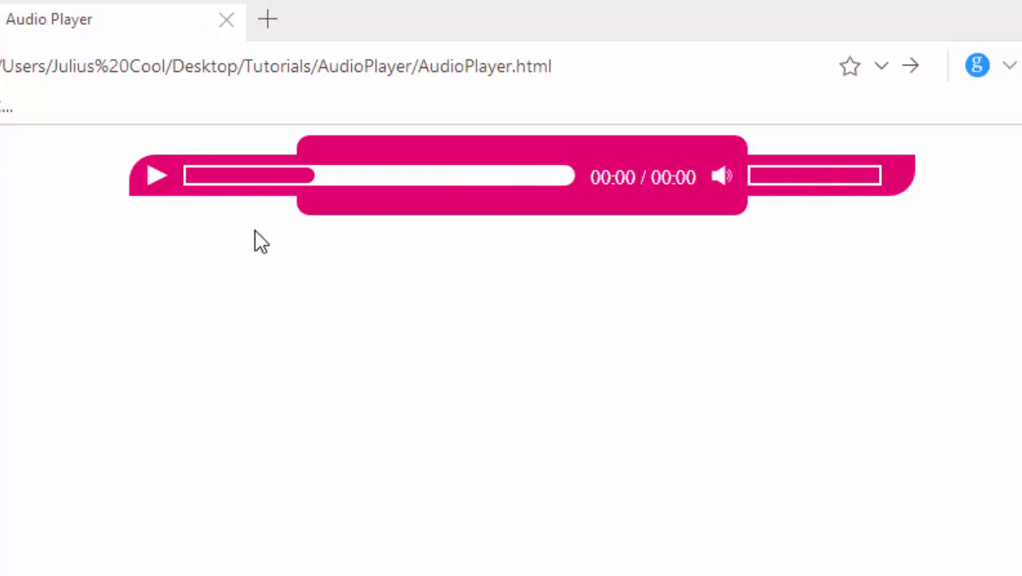